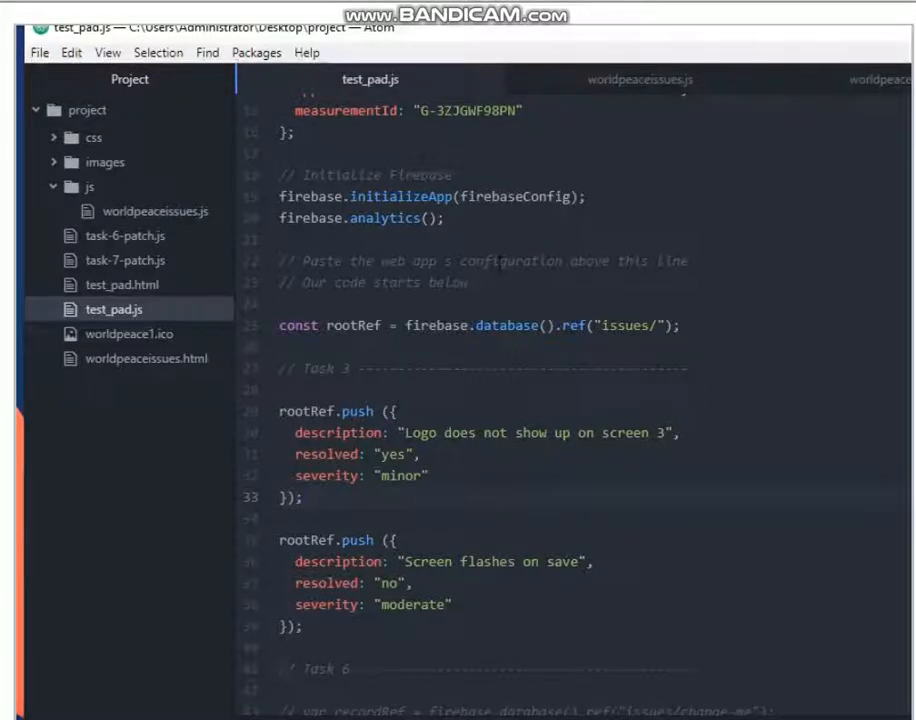
# - Close test_pad.html and bring up its context menu in the Project tree
pyautogui.write('r')
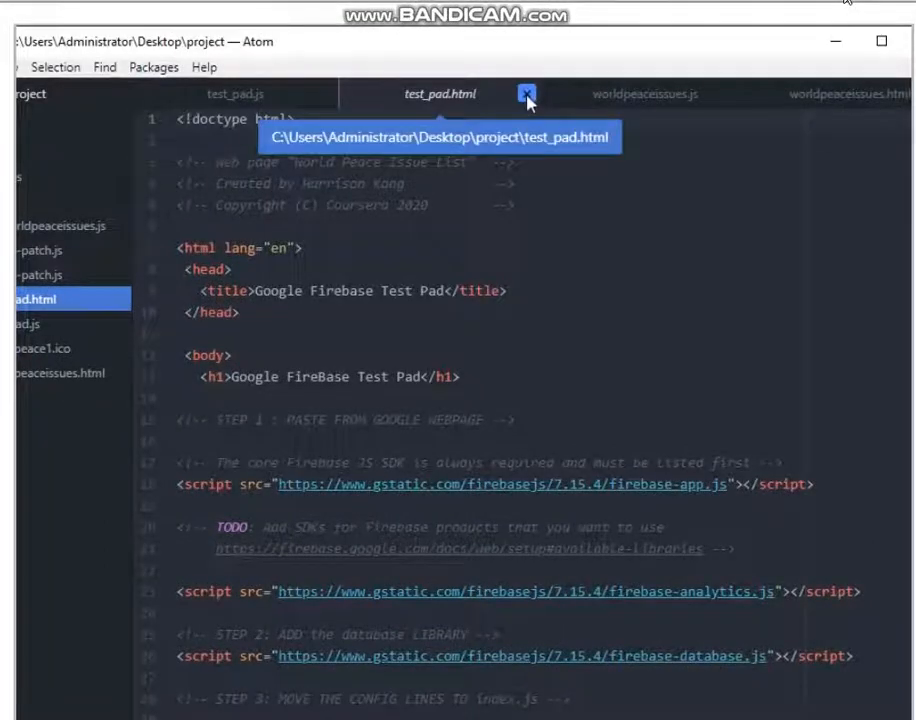
pyautogui.click(528, 94)
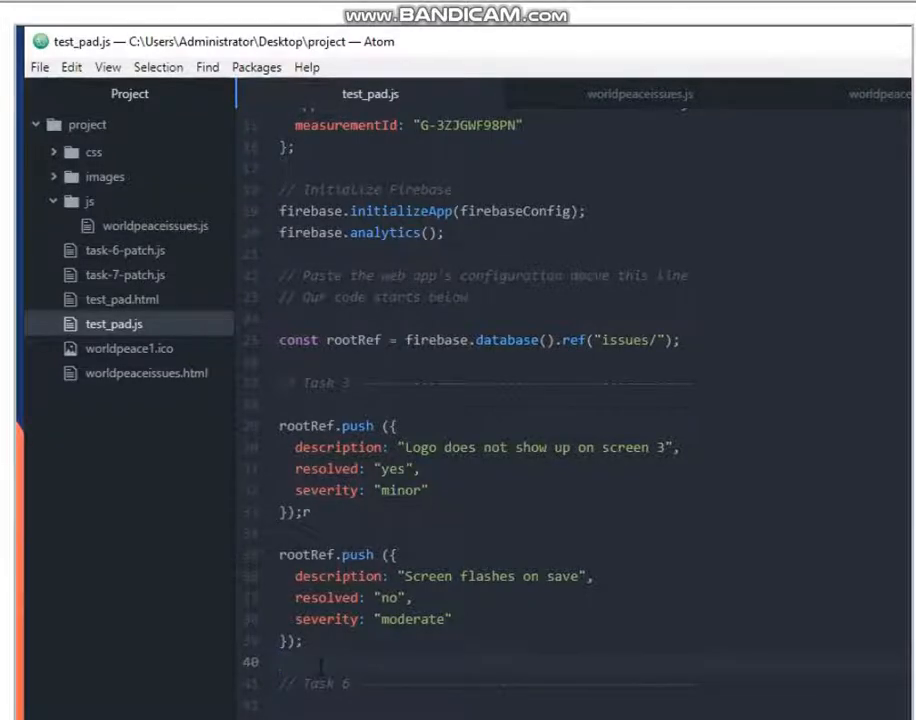
pyautogui.moveTo(196, 388)
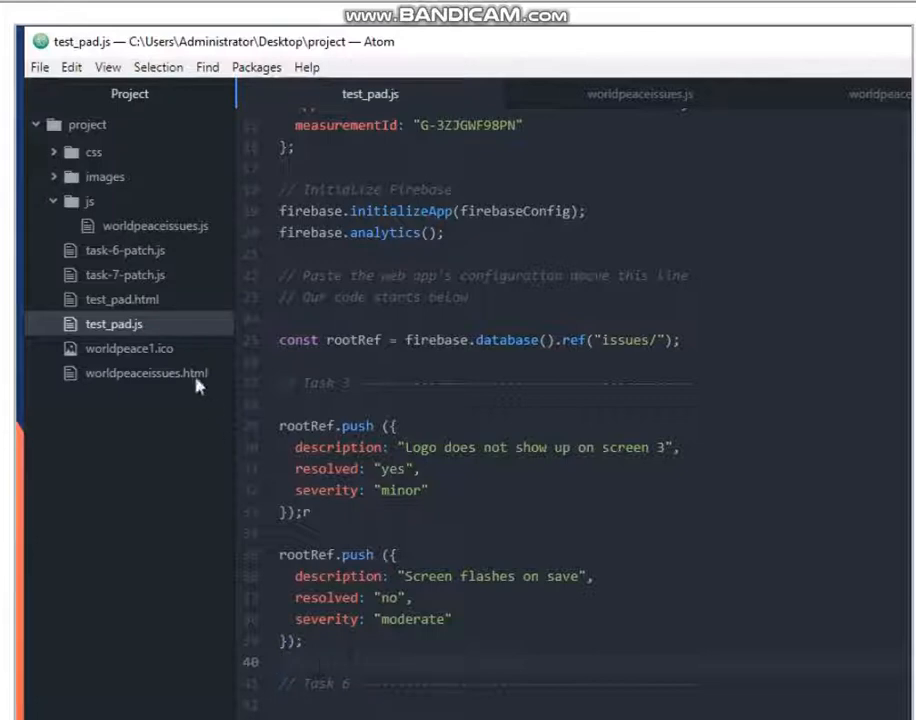
pyautogui.rightClick(92, 300)
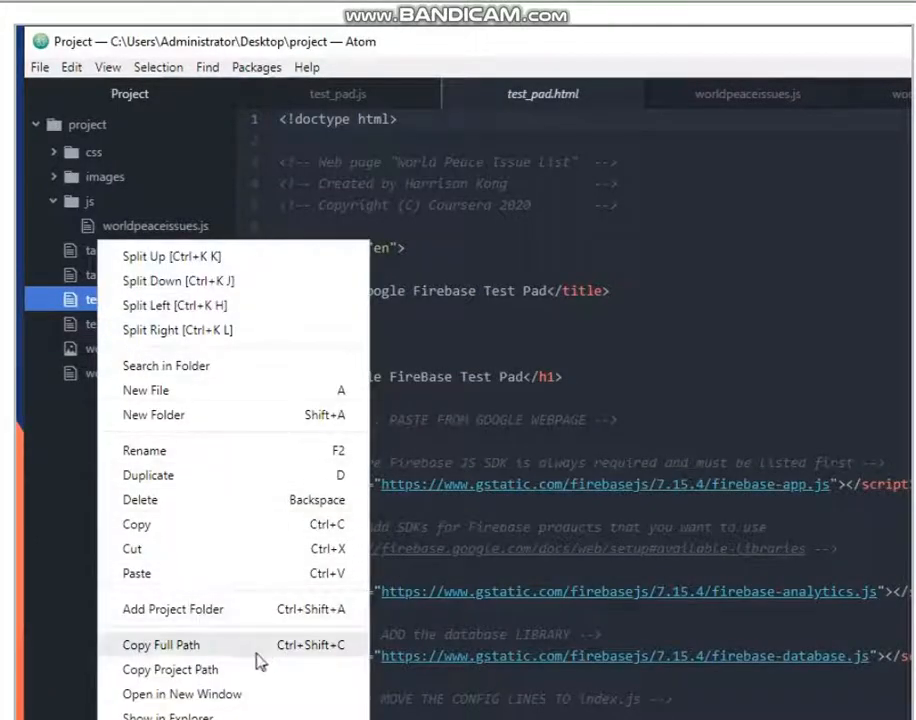
pyautogui.moveTo(280, 656)
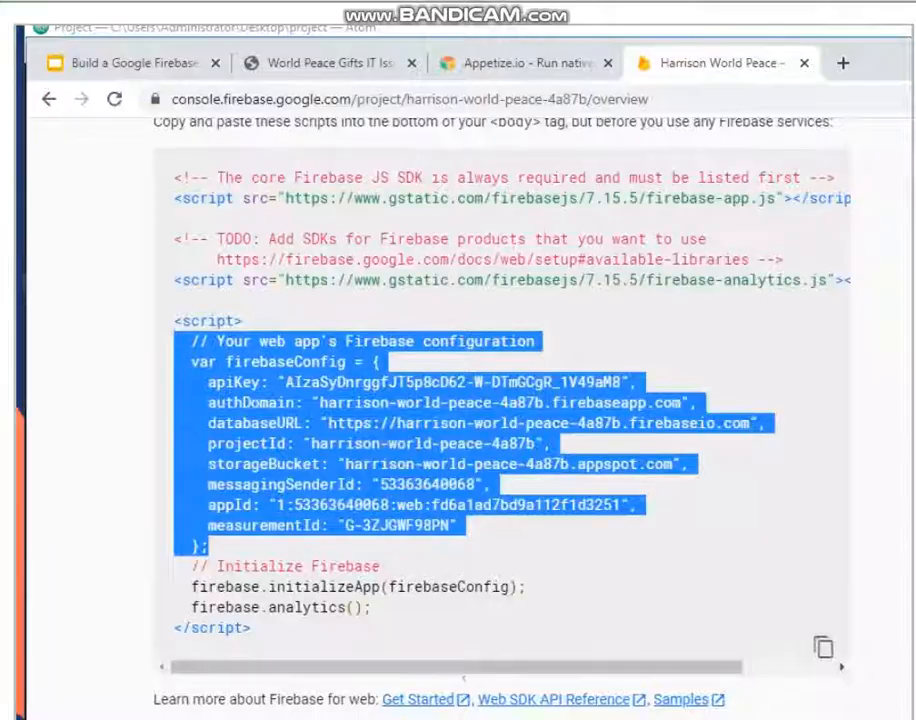
# - Deselect the config snippet and continue to the Harrison World Peace console overview
pyautogui.click(512, 532)
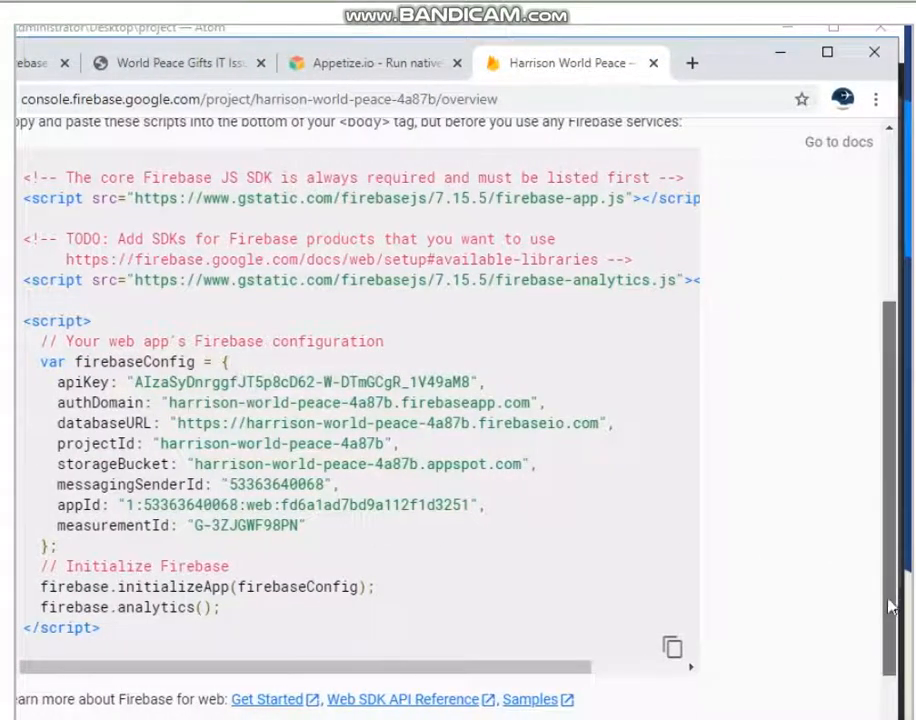
pyautogui.scroll(-3)
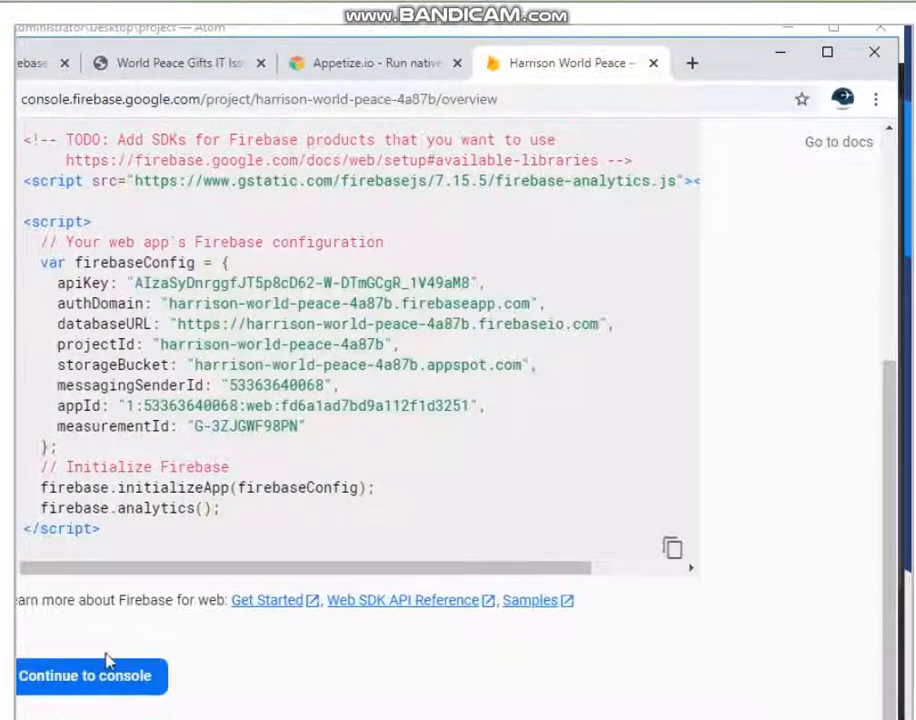
pyautogui.click(84, 676)
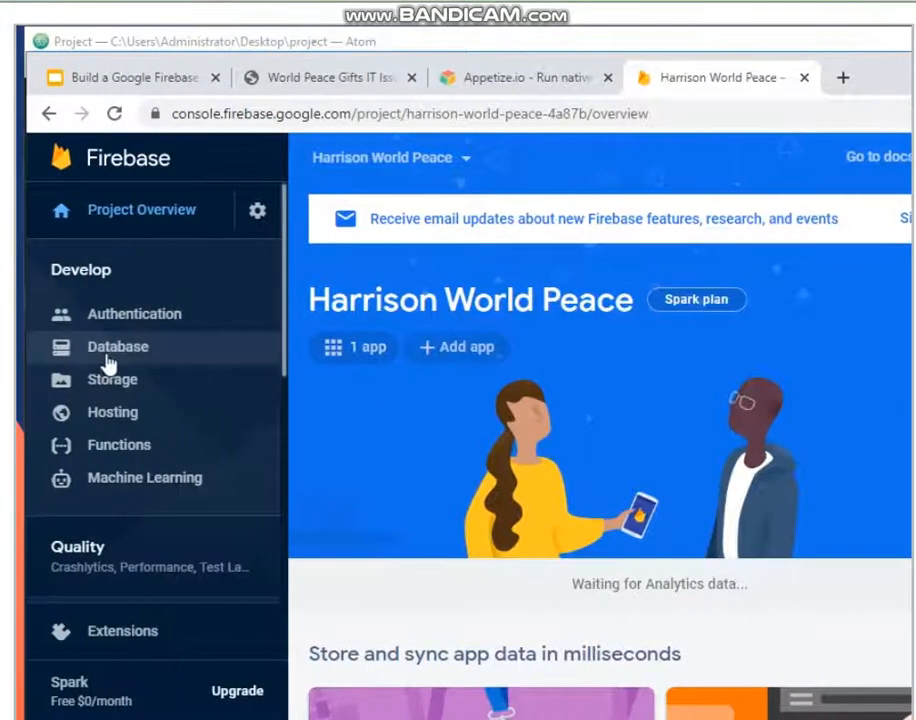
pyautogui.moveTo(140, 368)
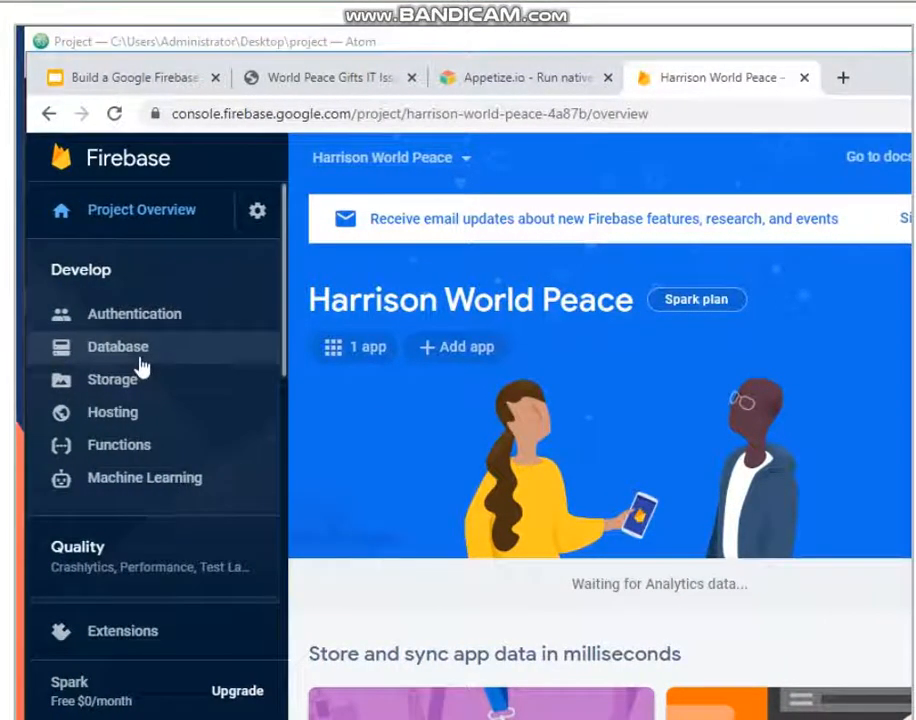
# - Go to the Database section and locate the 'Or choose Realtime Database' option
pyautogui.click(116, 346)
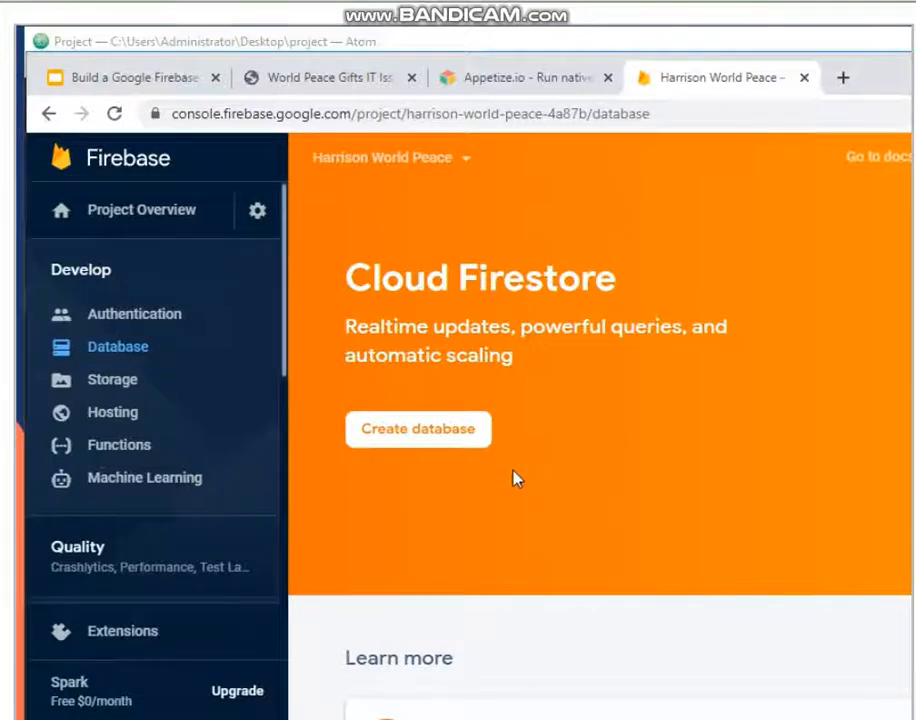
pyautogui.moveTo(504, 500)
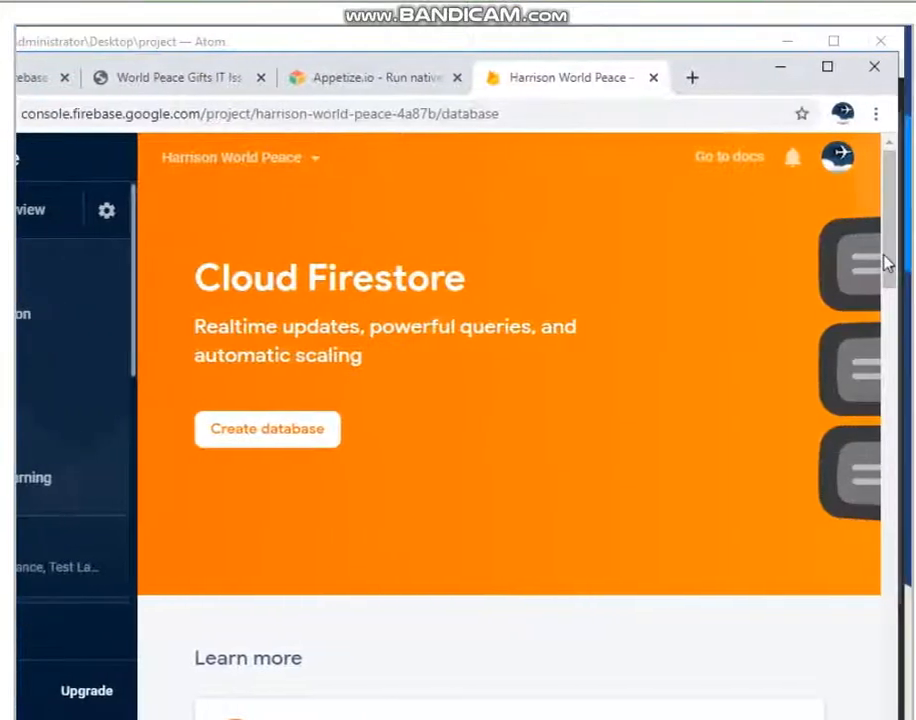
pyautogui.scroll(-3)
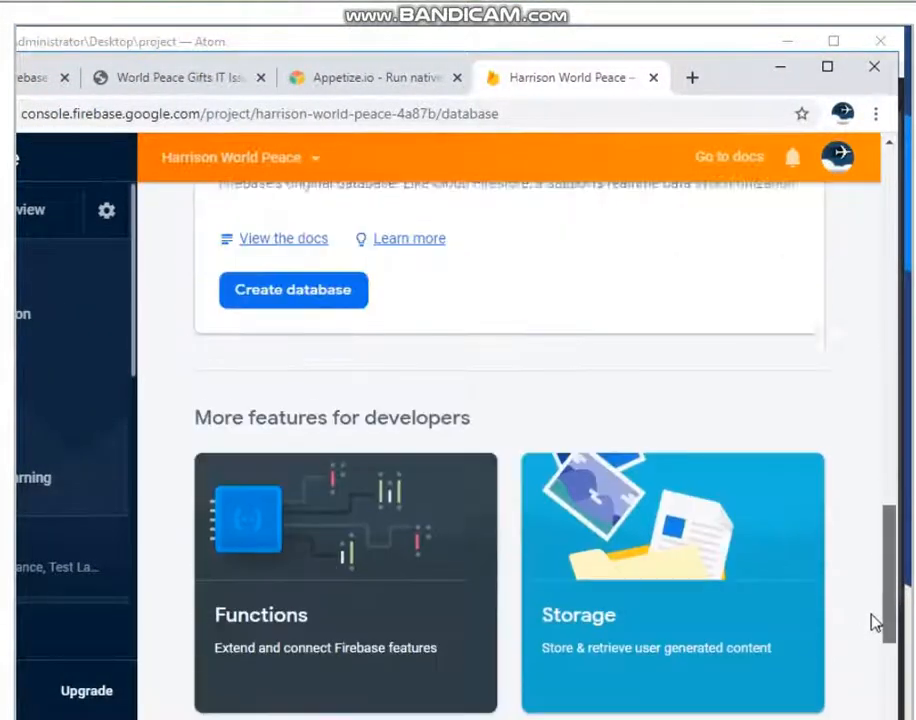
pyautogui.scroll(3)
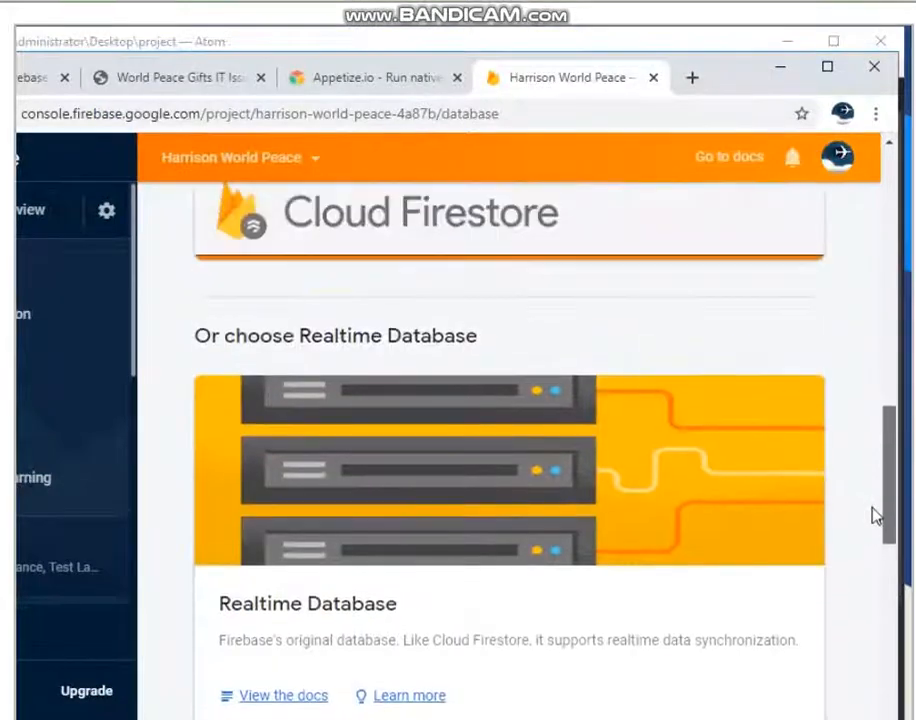
pyautogui.scroll(-3)
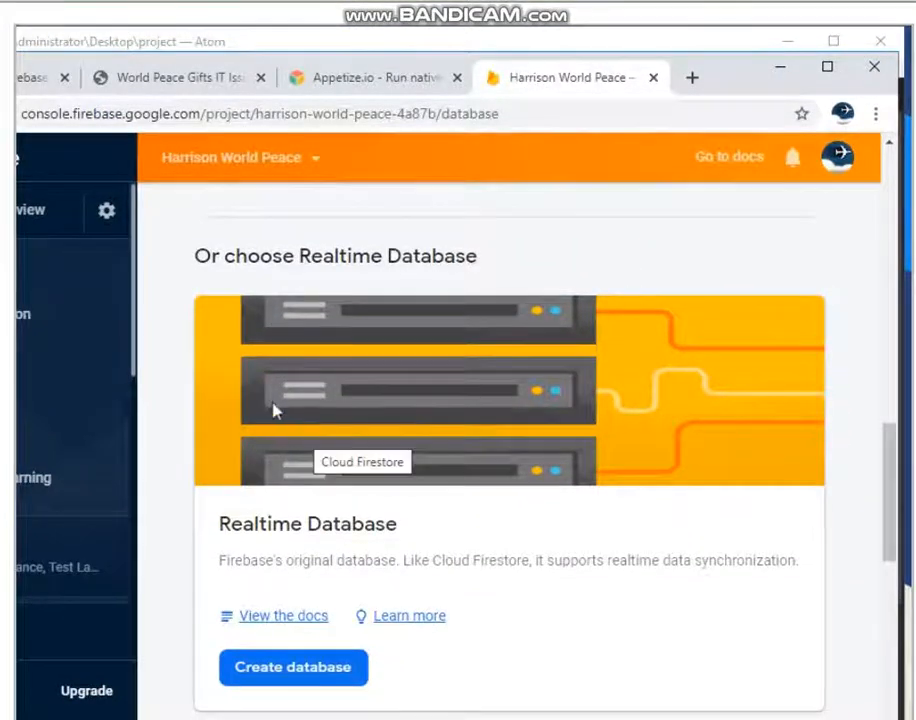
pyautogui.moveTo(260, 544)
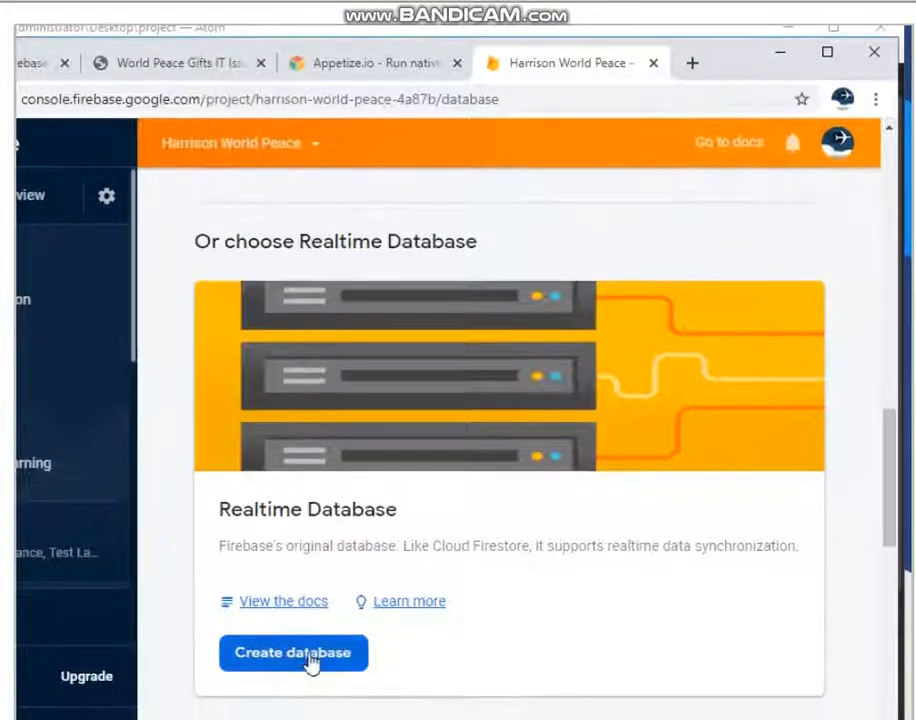
pyautogui.moveTo(298, 664)
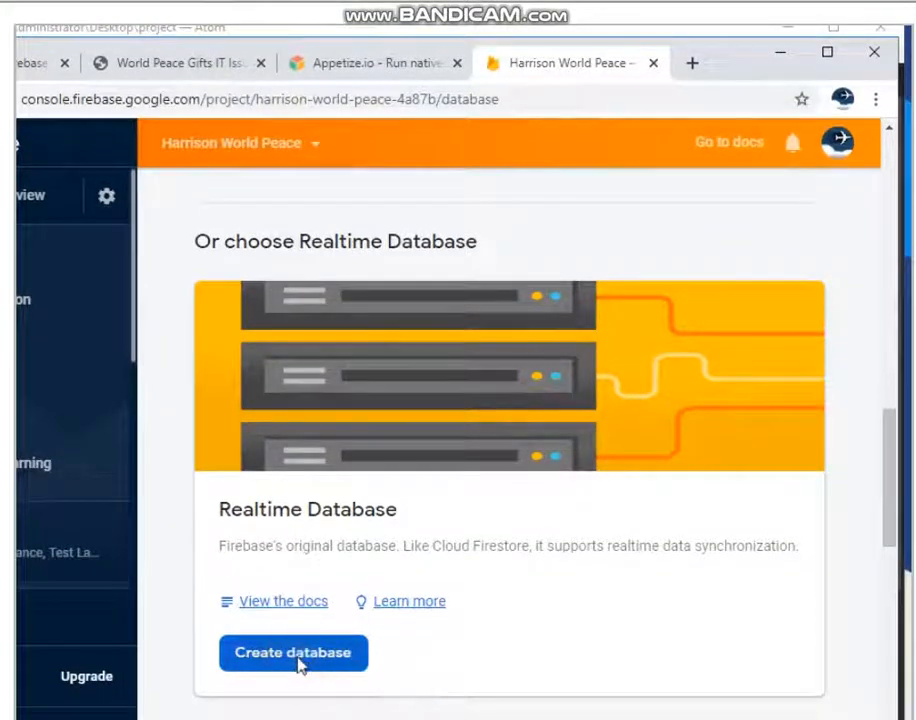
# - Create a Realtime Database and choose 'Start in test mode' security rules
pyautogui.click(292, 652)
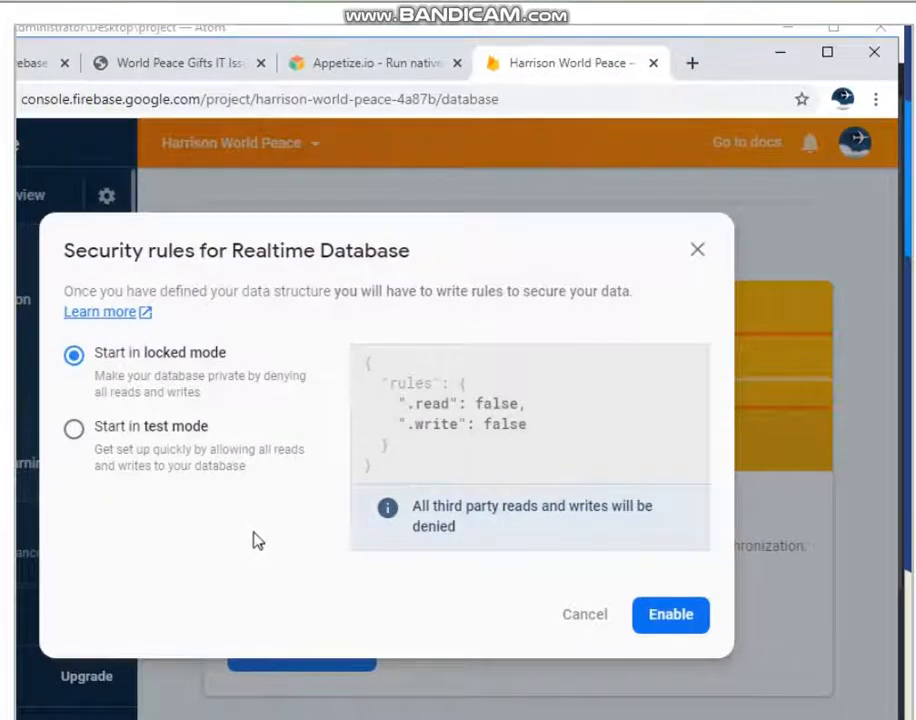
pyautogui.moveTo(216, 544)
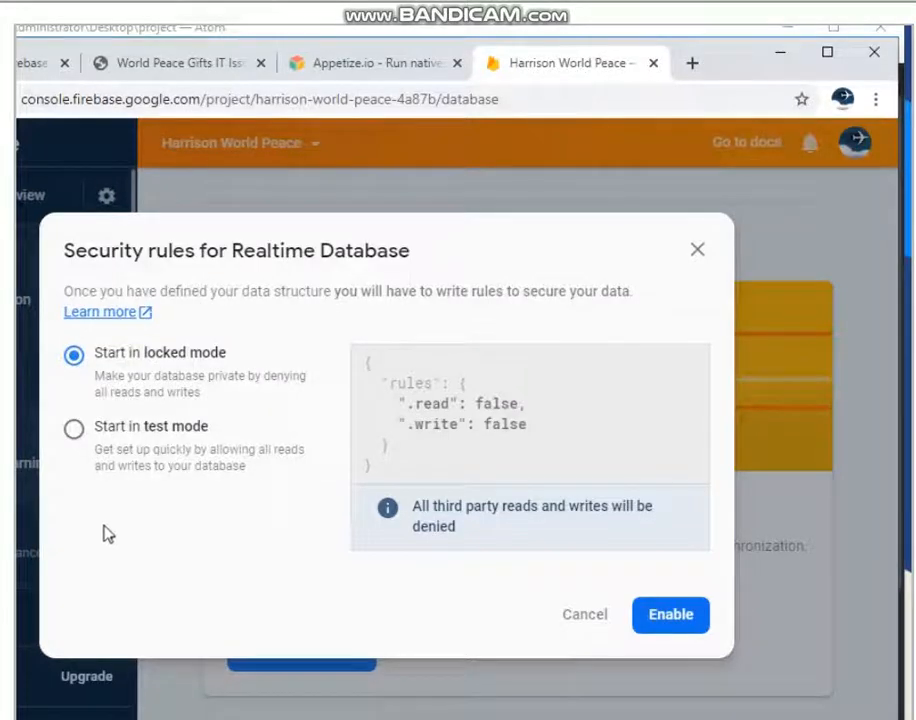
pyautogui.moveTo(72, 428)
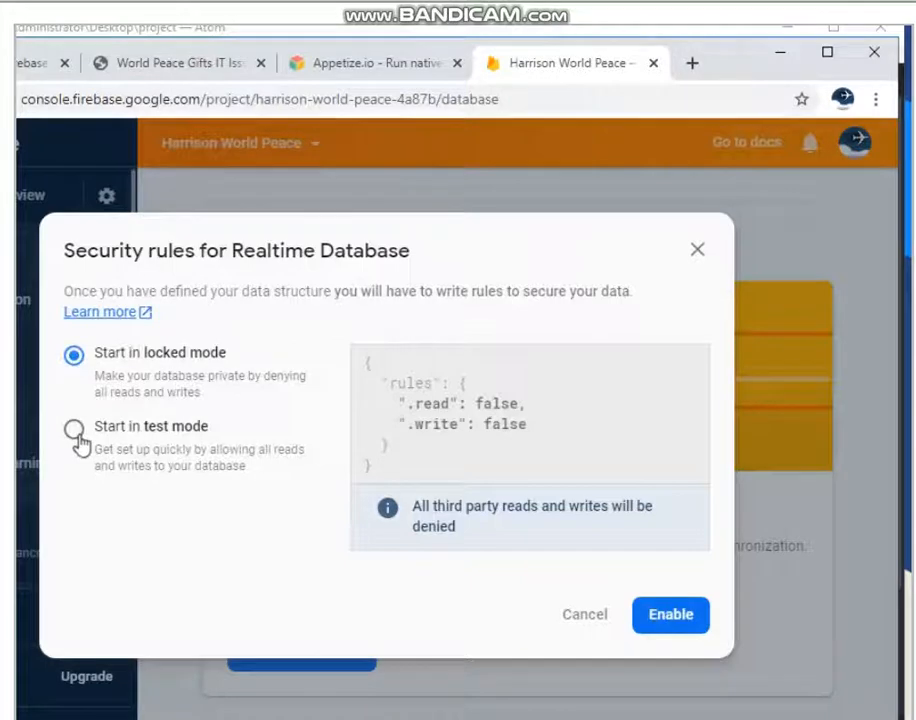
pyautogui.click(72, 428)
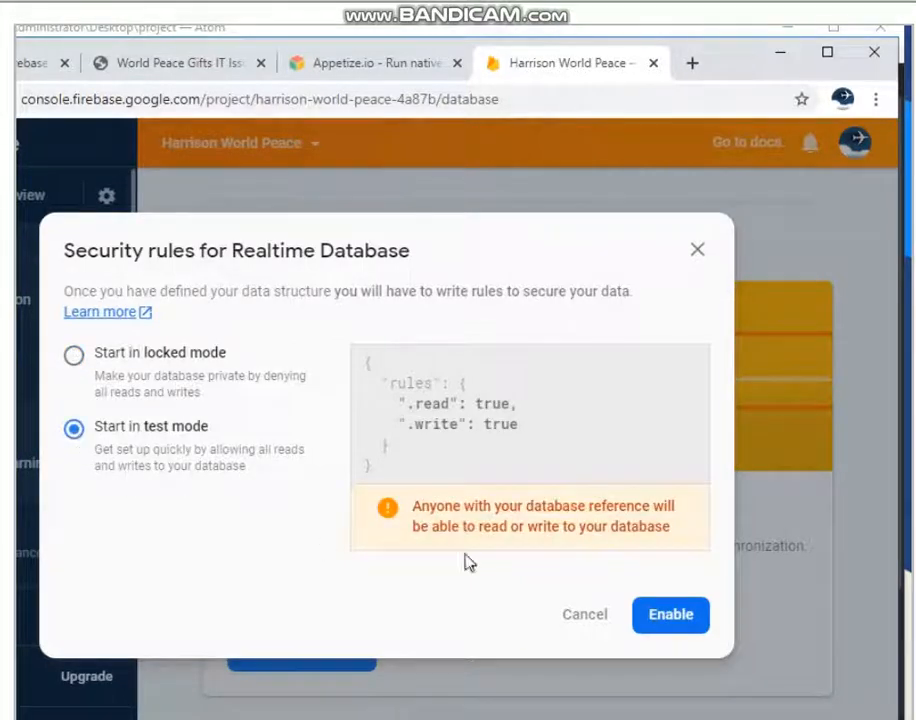
pyautogui.moveTo(460, 528)
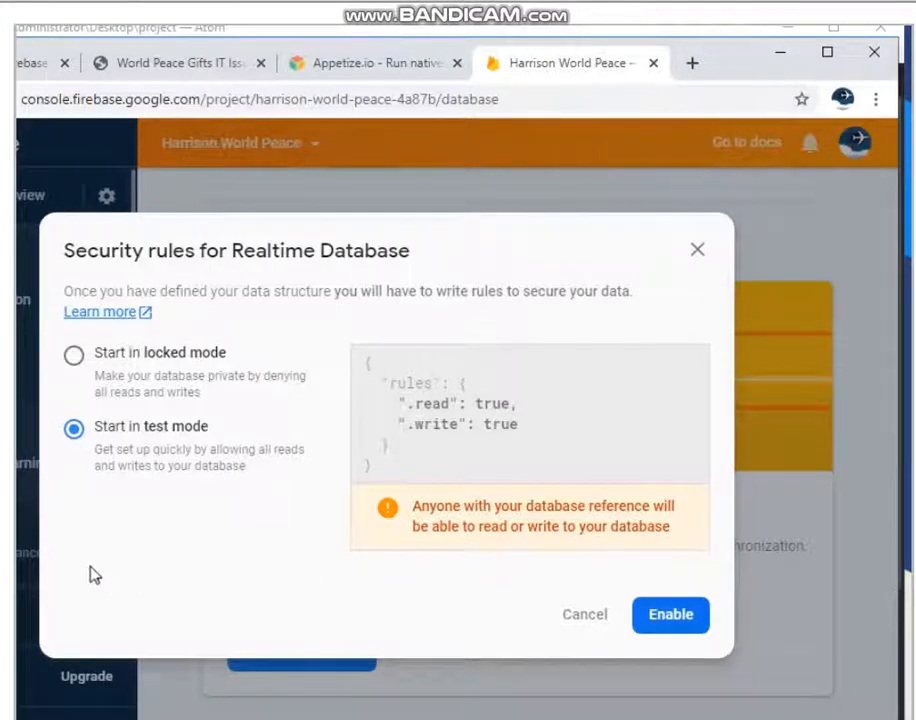
pyautogui.moveTo(138, 594)
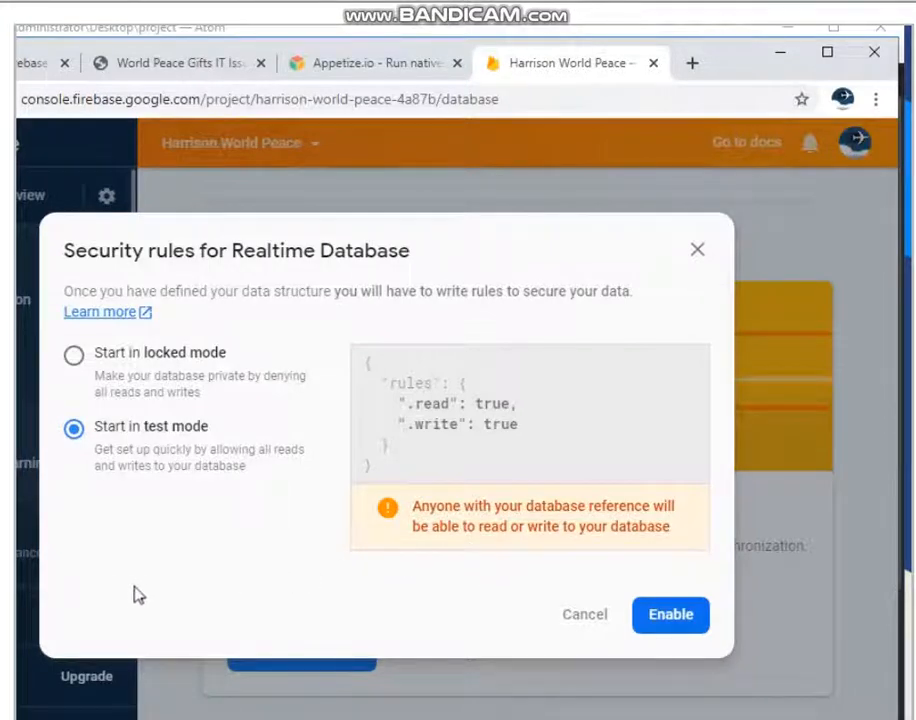
pyautogui.moveTo(528, 644)
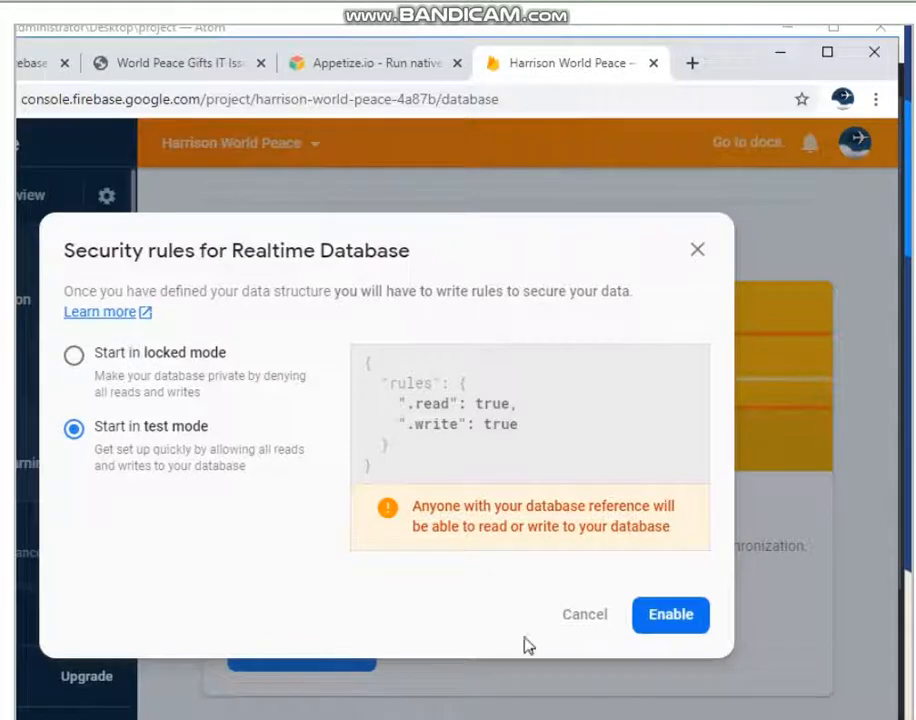
pyautogui.moveTo(670, 614)
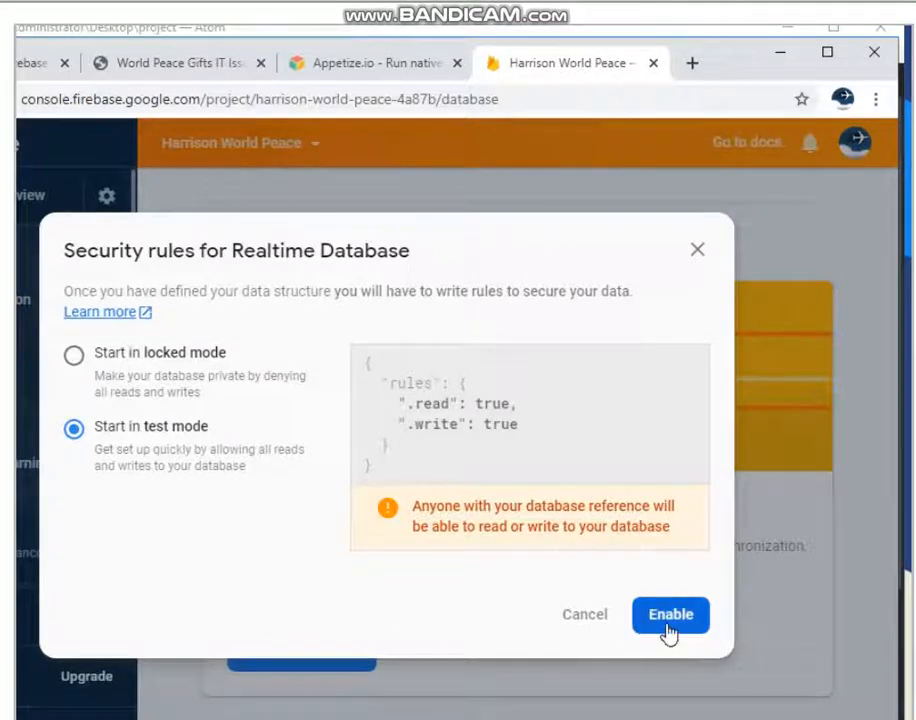
# - Enable the new Realtime Database and view its empty null root in the Data tab
pyautogui.click(670, 614)
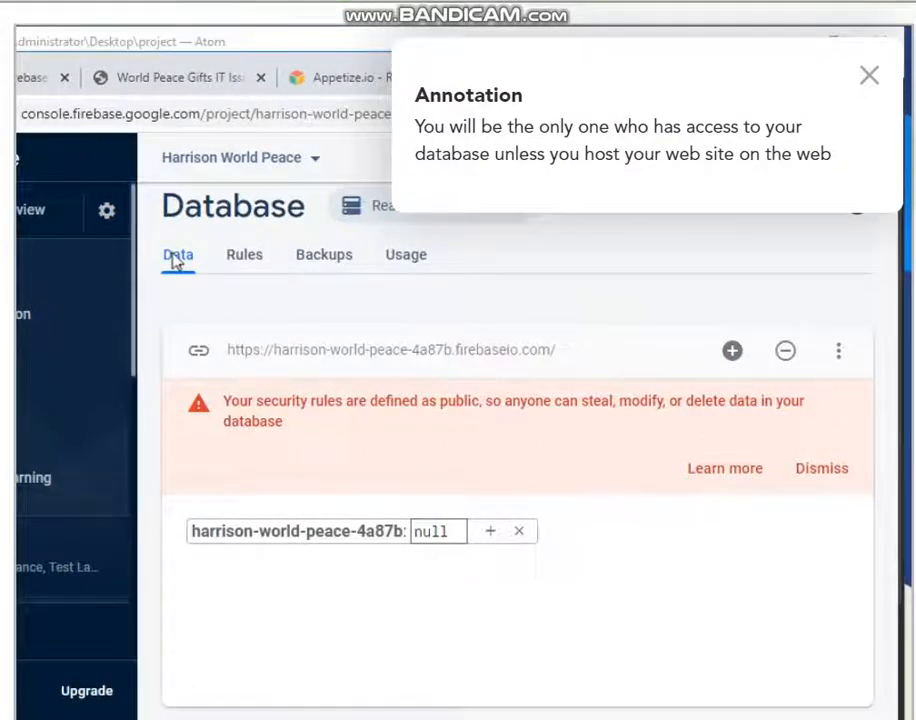
pyautogui.click(868, 76)
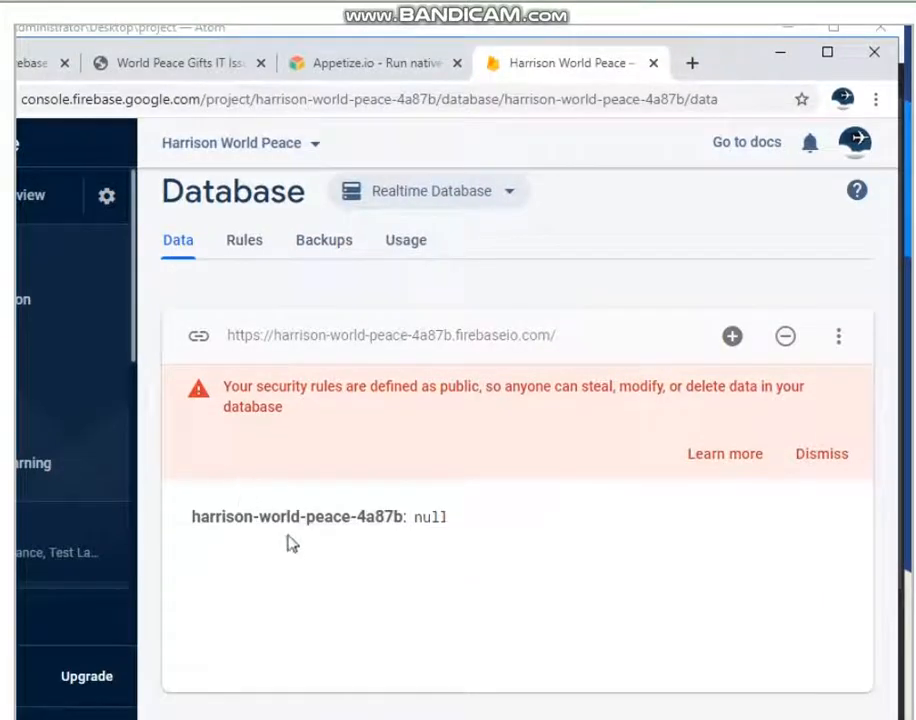
pyautogui.click(296, 516)
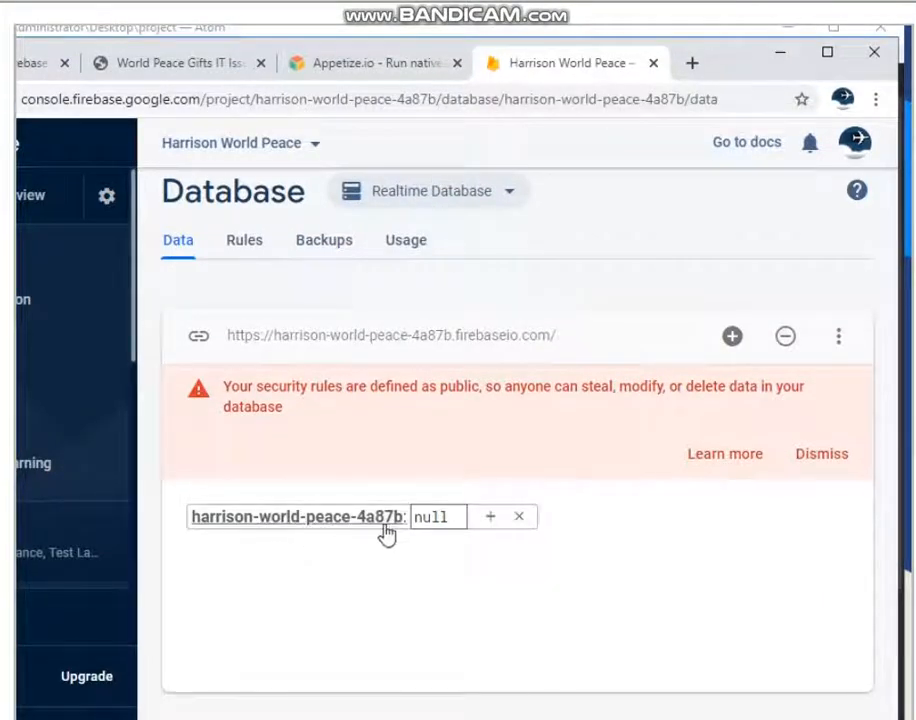
pyautogui.moveTo(212, 530)
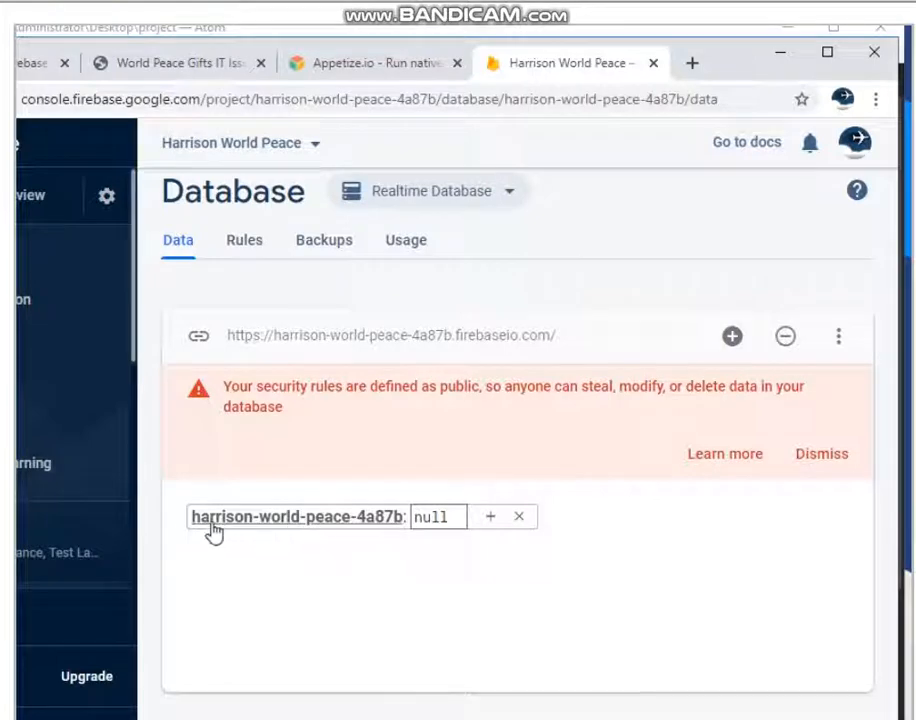
pyautogui.moveTo(324, 524)
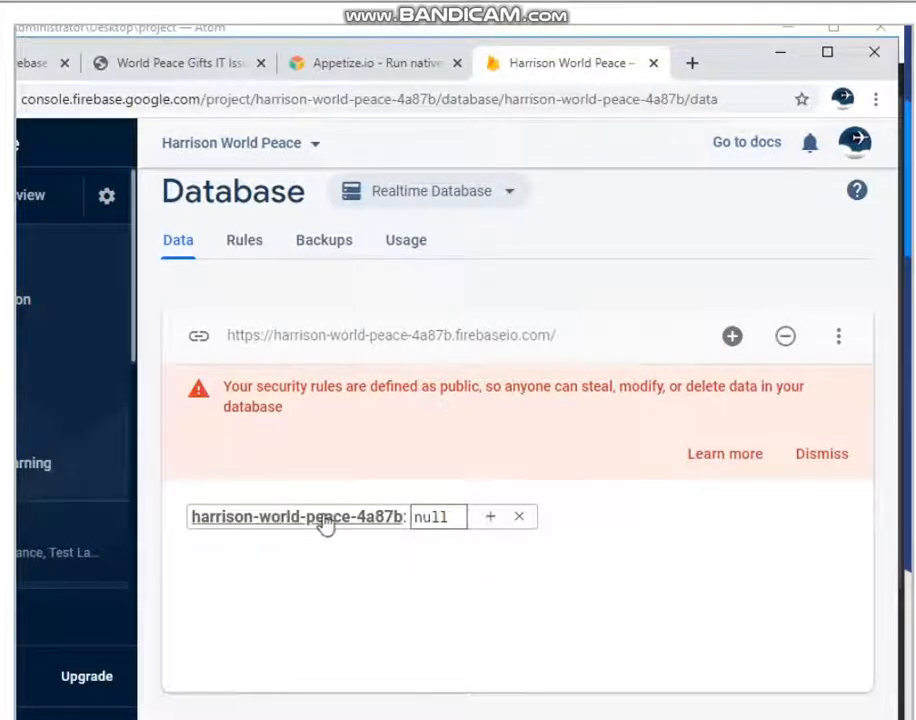
pyautogui.moveTo(370, 530)
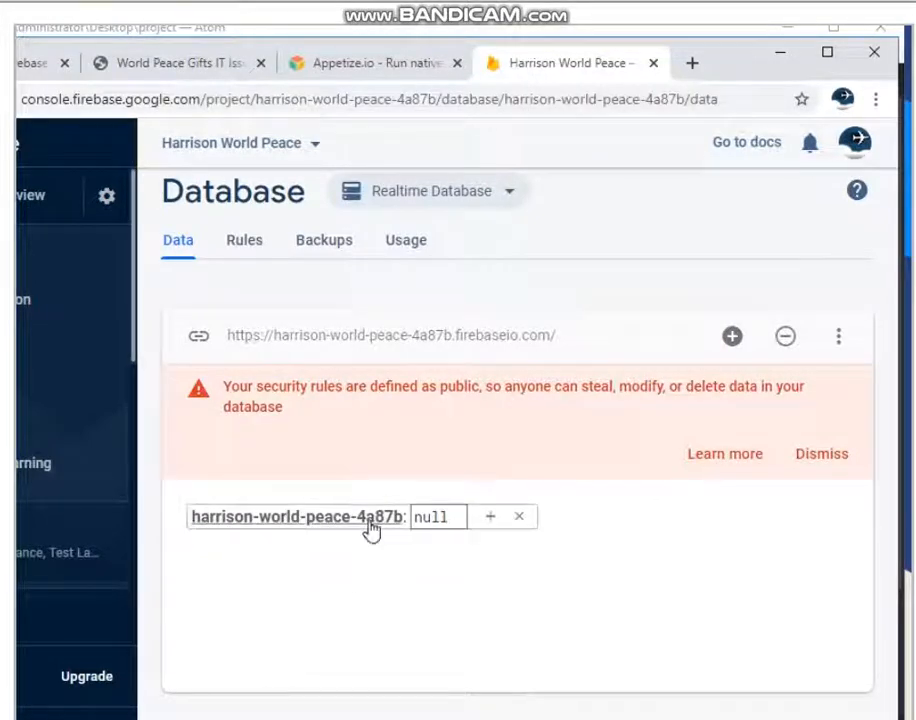
pyautogui.moveTo(388, 524)
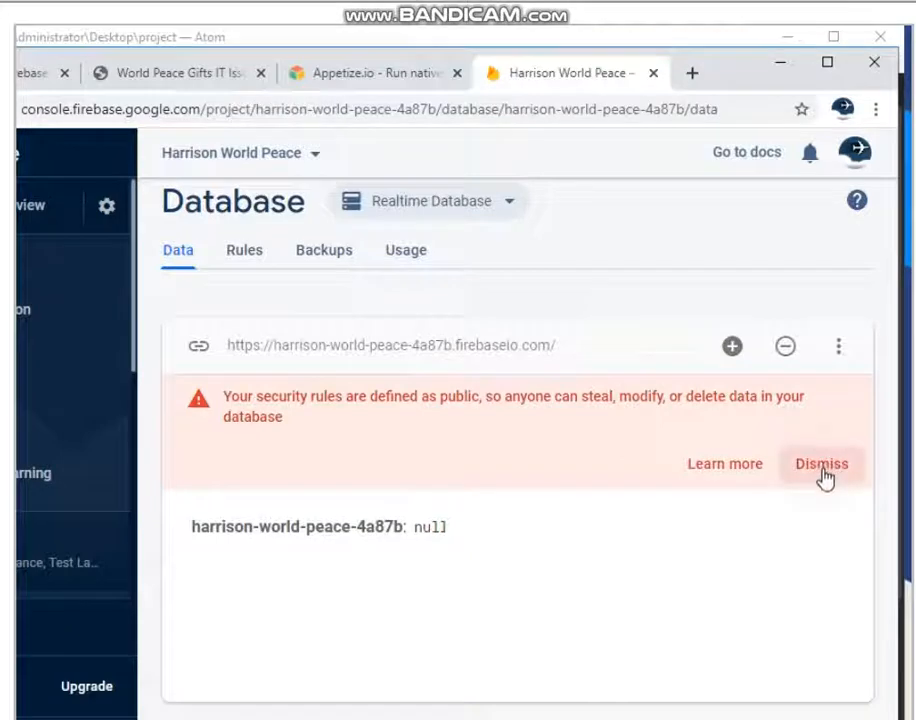
# - Dismiss the public security rules warning, leaving only the null root node
pyautogui.click(820, 464)
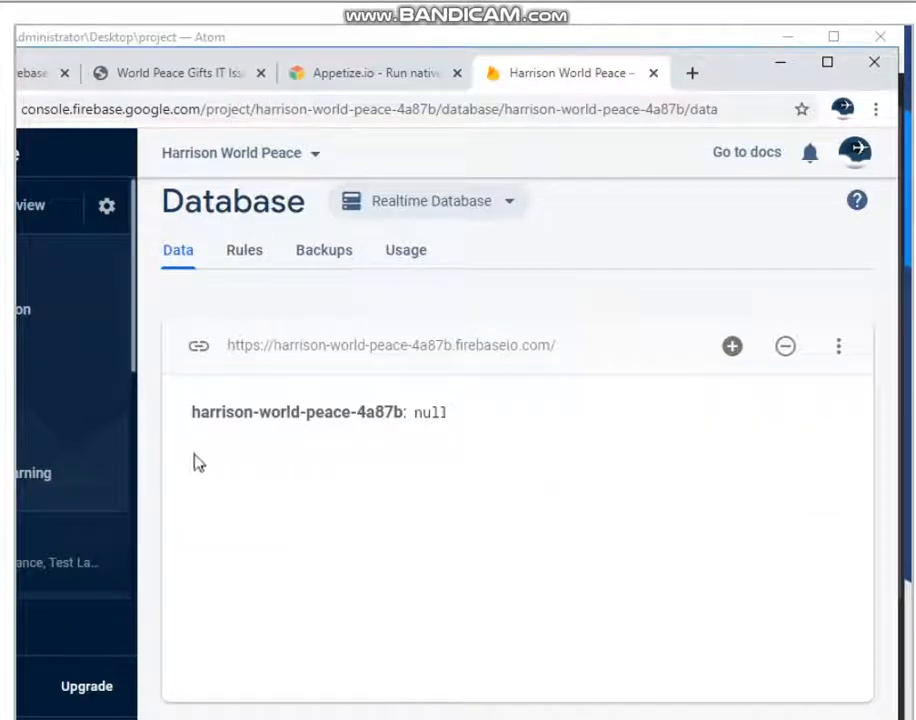
pyautogui.moveTo(248, 446)
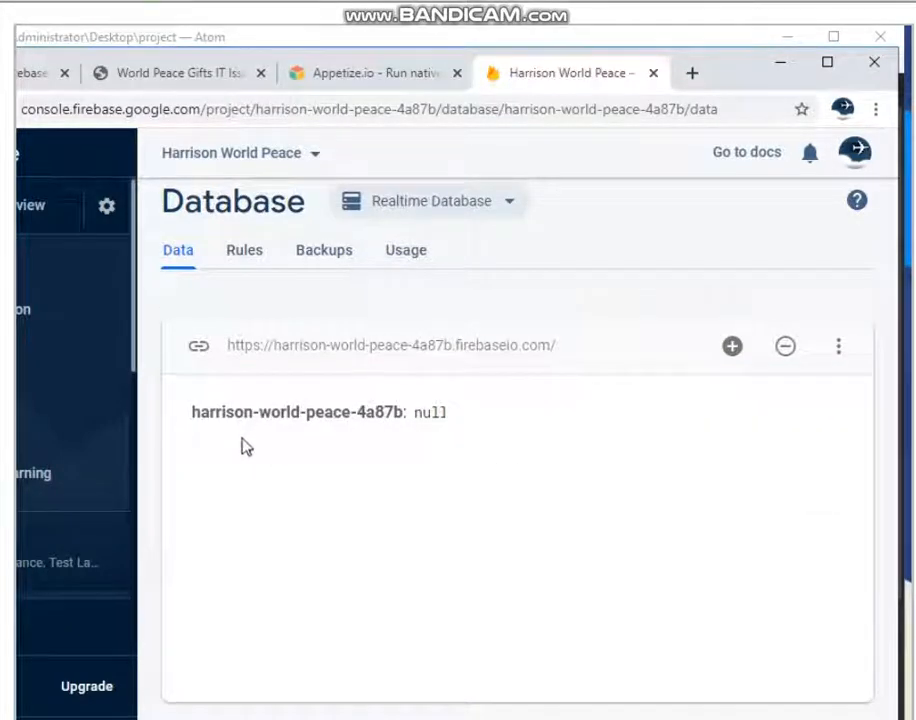
pyautogui.click(296, 412)
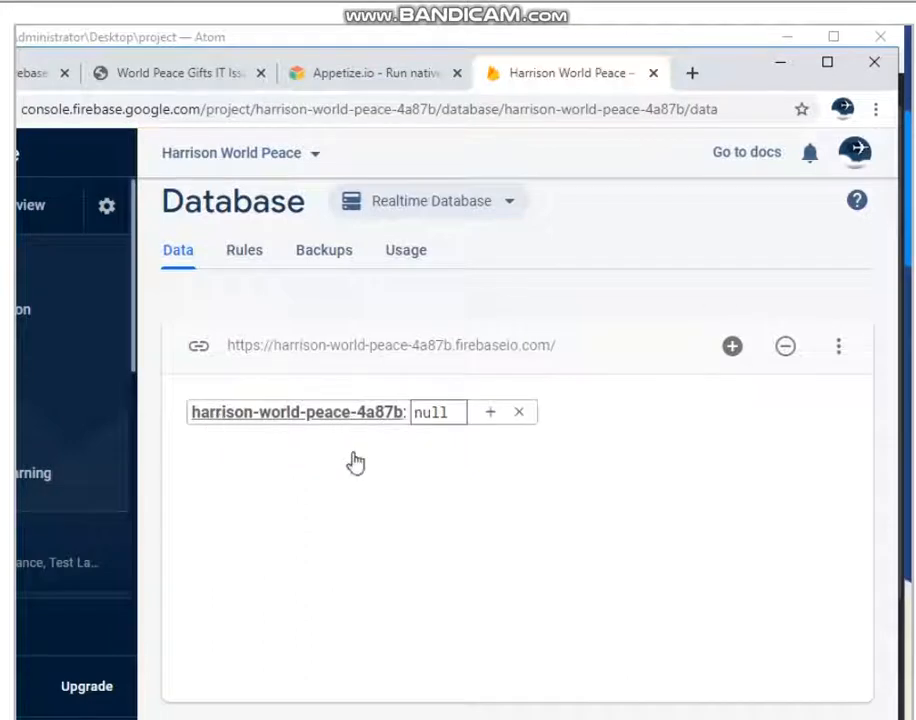
pyautogui.click(348, 472)
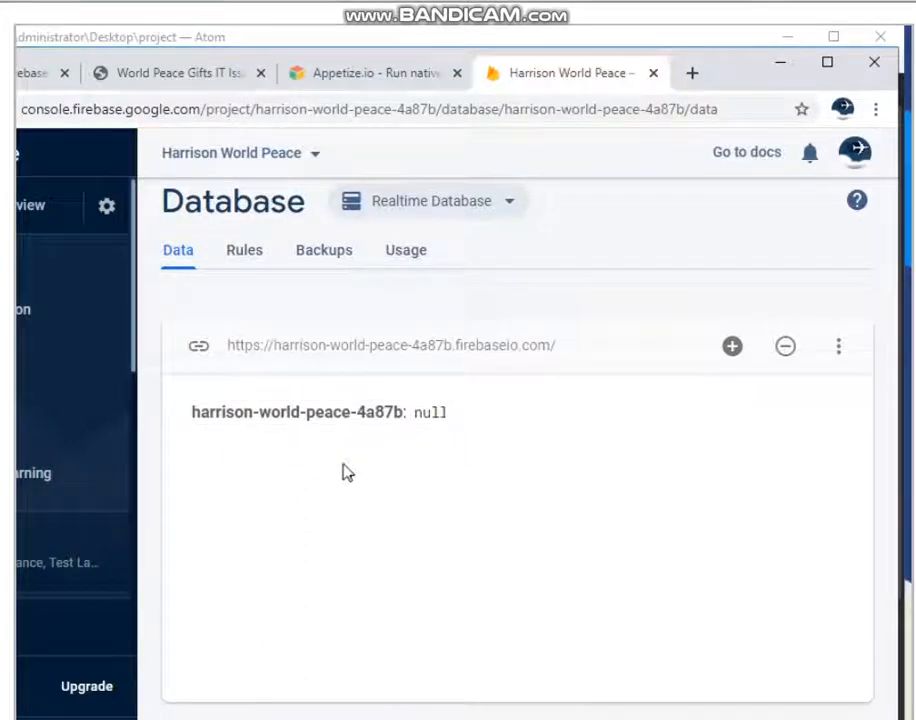
pyautogui.moveTo(172, 472)
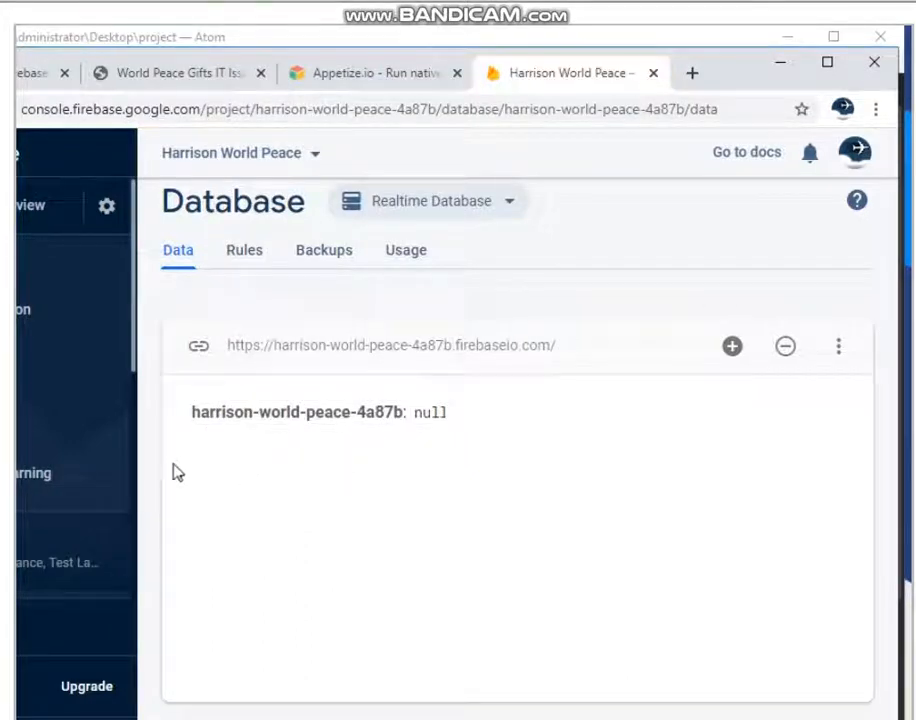
pyautogui.moveTo(376, 480)
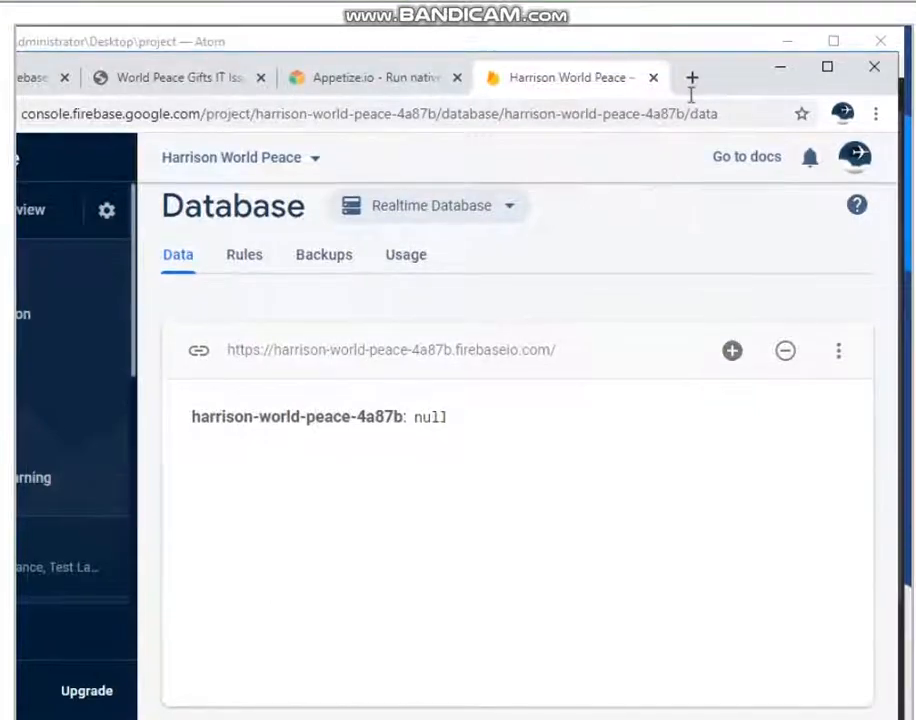
# - Load the local test_pad.html path in a new tab via 'Paste and go'
pyautogui.click(692, 76)
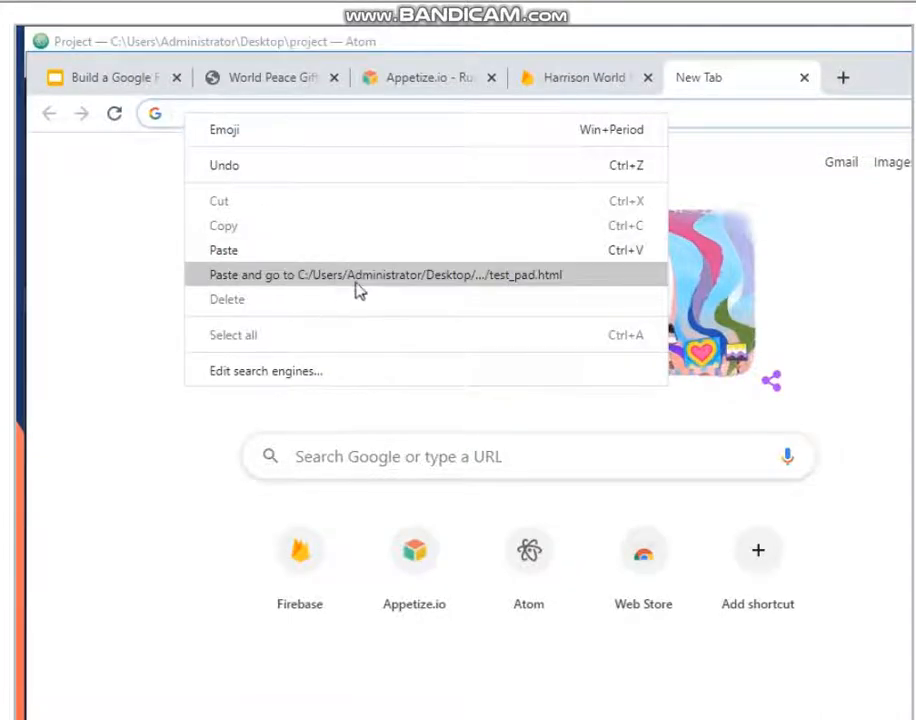
pyautogui.click(360, 274)
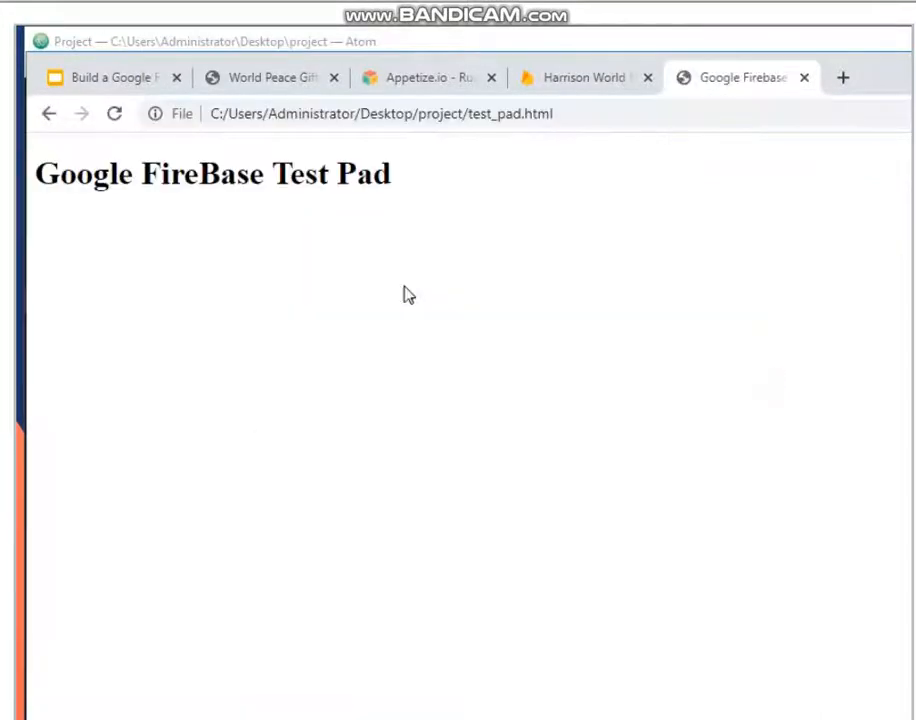
pyautogui.moveTo(408, 294)
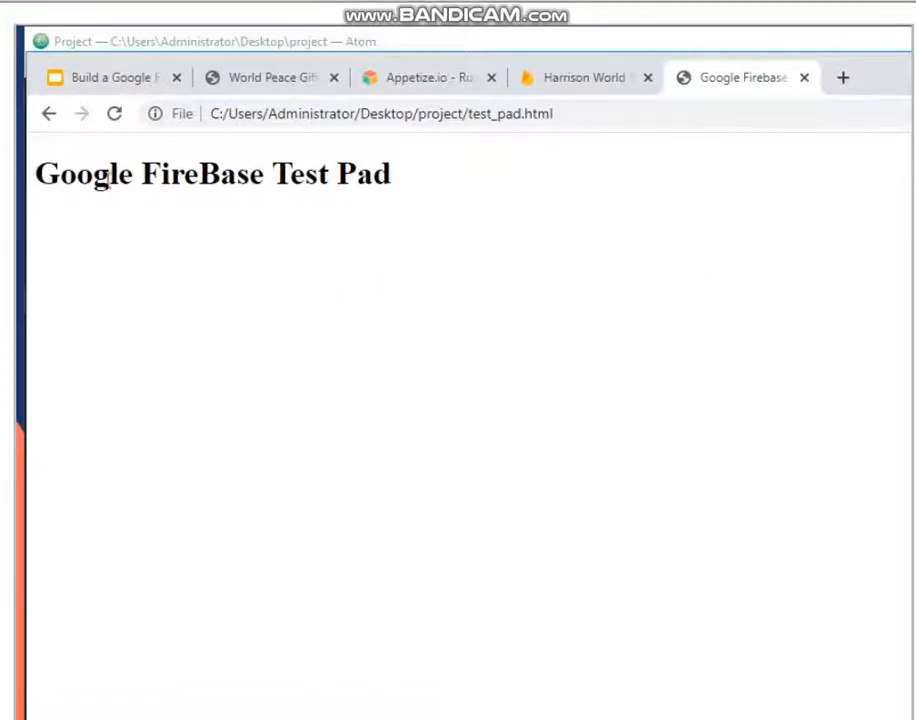
pyautogui.moveTo(280, 290)
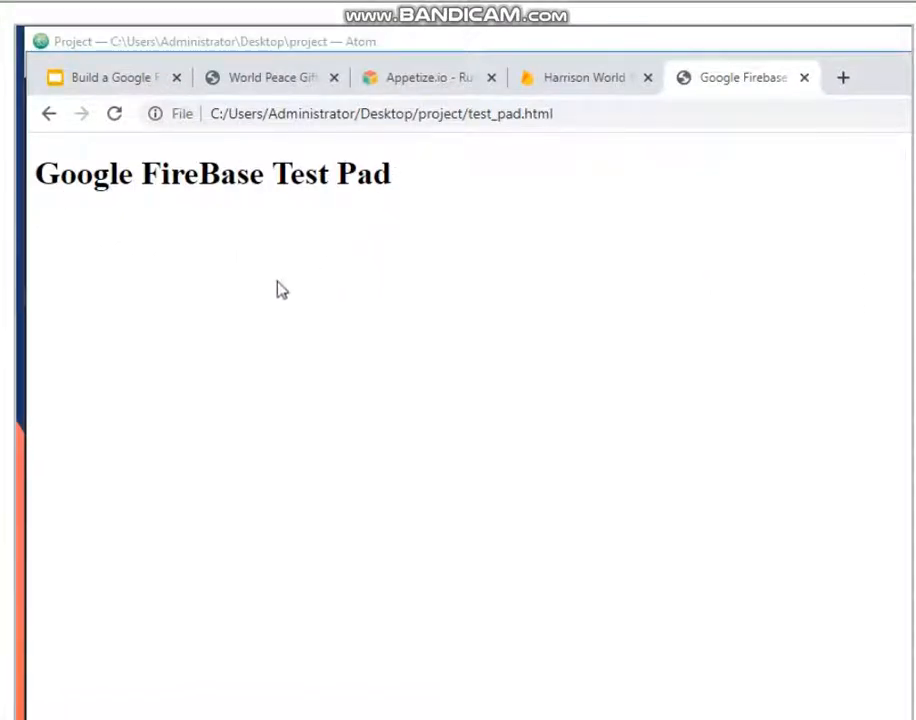
pyautogui.moveTo(312, 378)
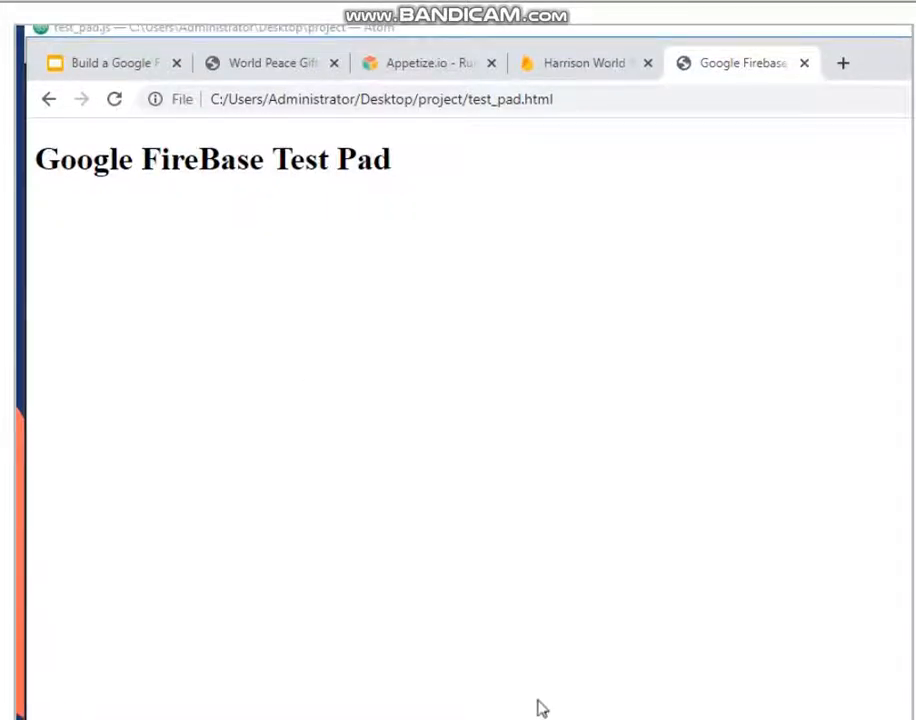
pyautogui.moveTo(304, 496)
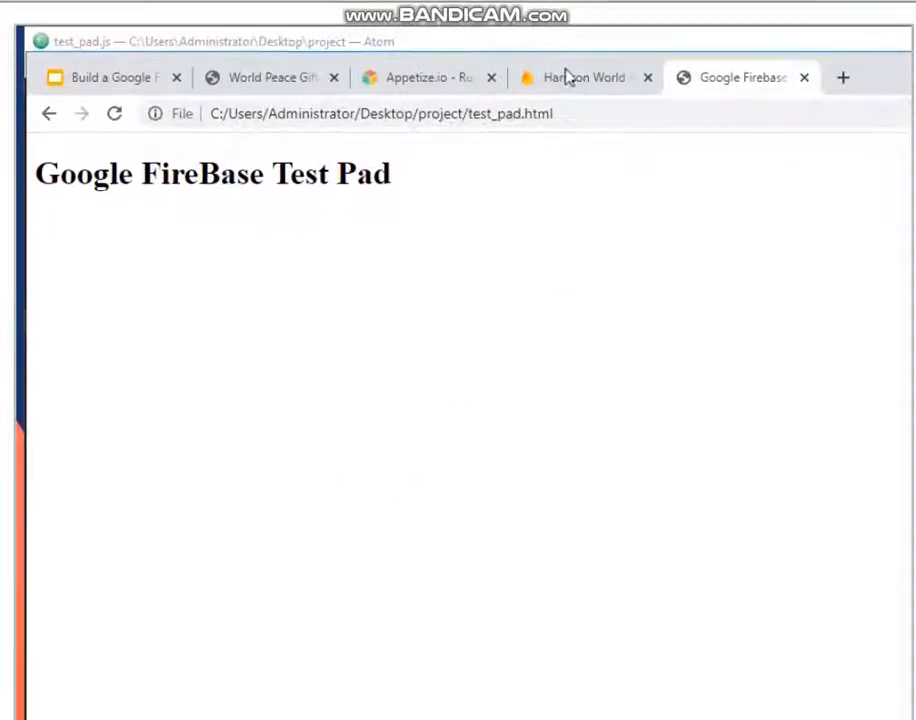
# - Expand the issues node and its two push-ID children in the Data view
pyautogui.click(584, 76)
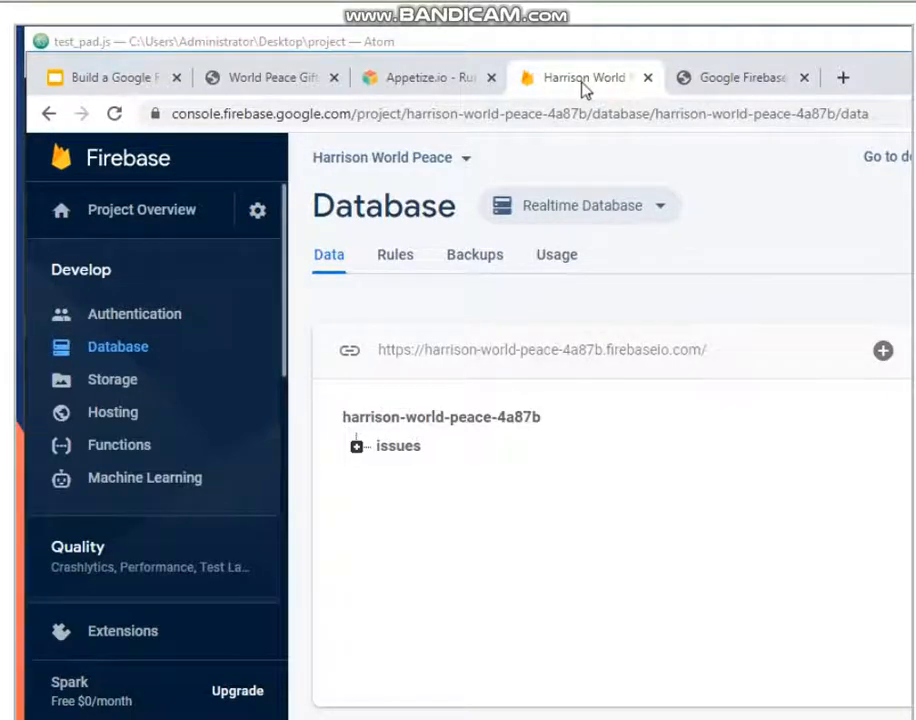
pyautogui.moveTo(540, 442)
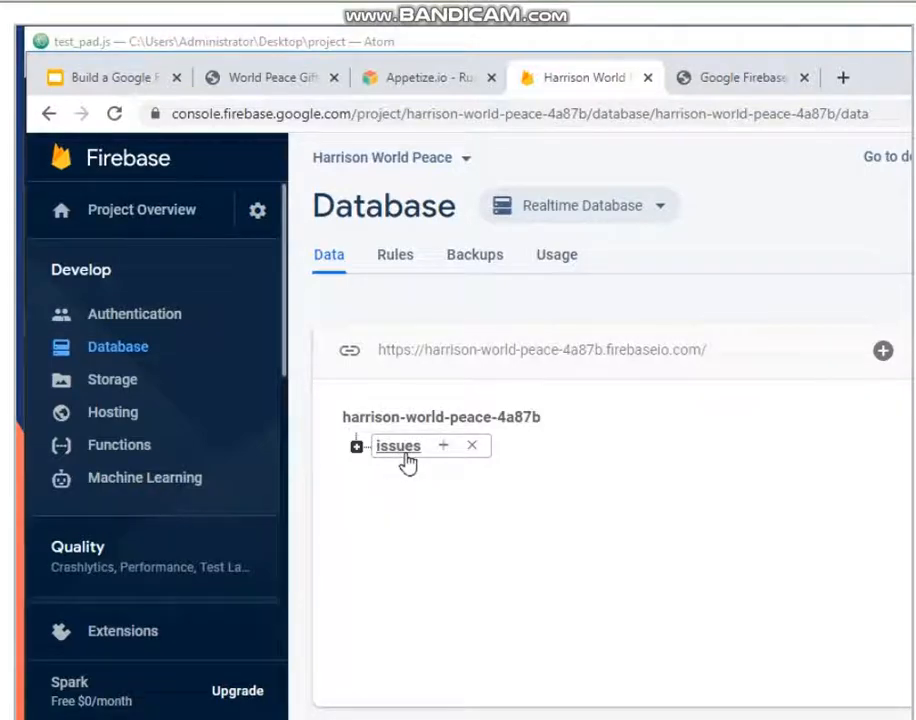
pyautogui.moveTo(416, 460)
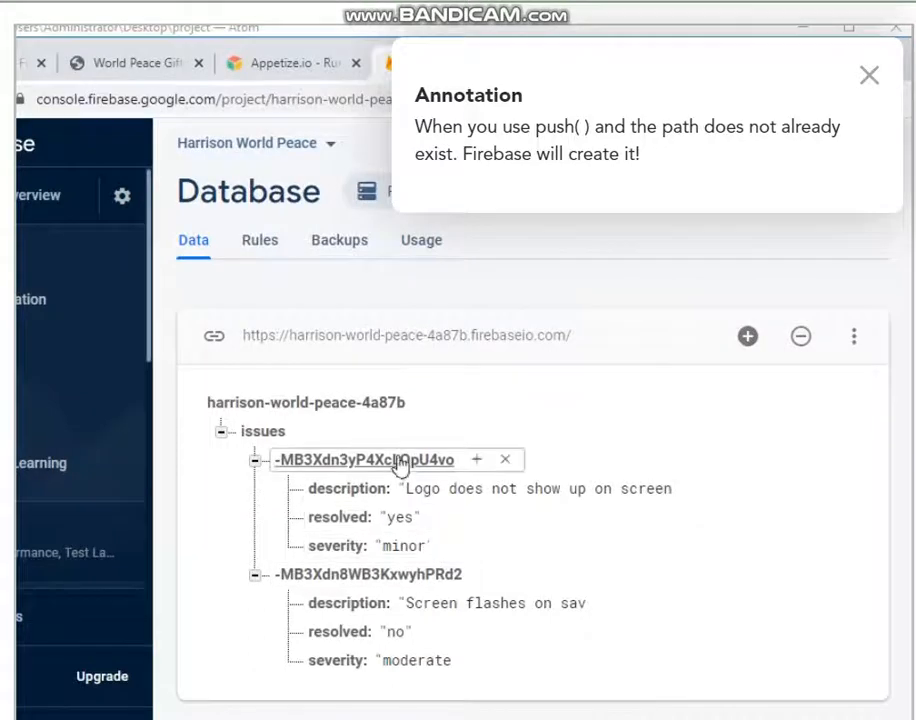
pyautogui.click(868, 76)
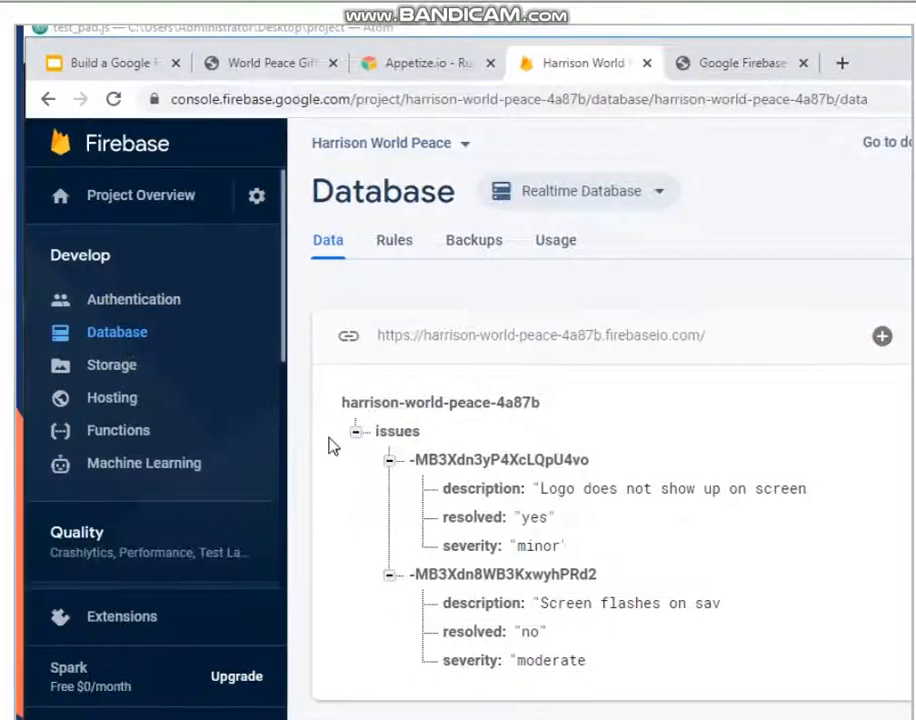
pyautogui.click(396, 432)
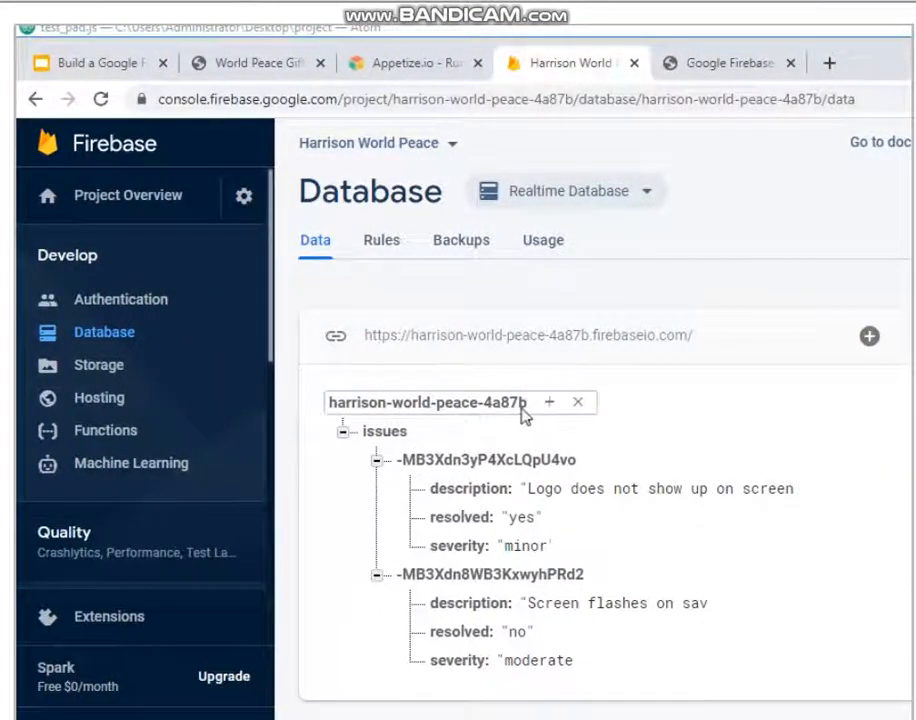
pyautogui.click(384, 432)
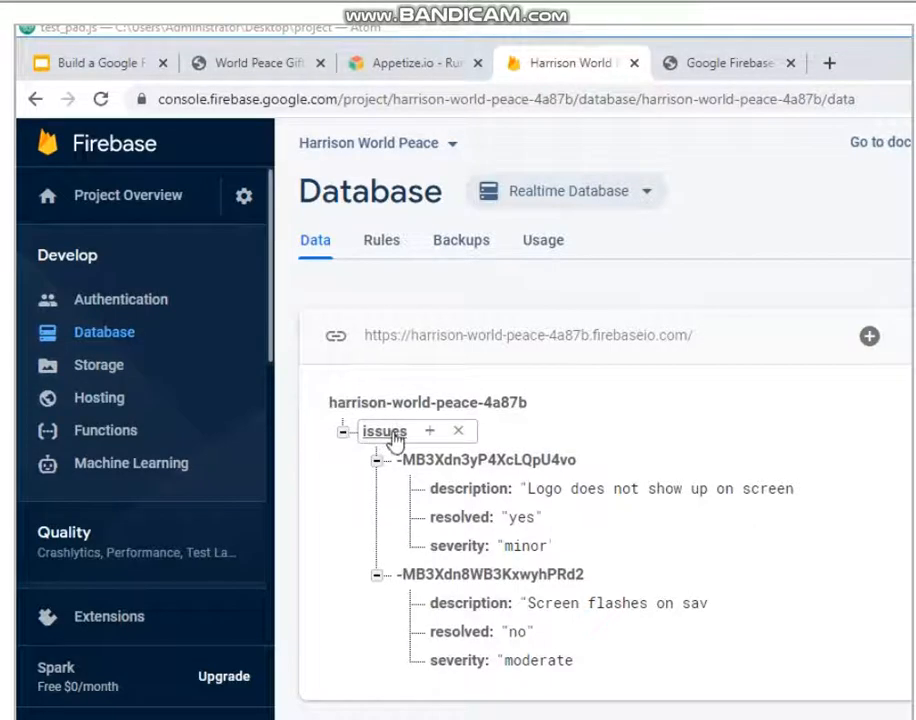
pyautogui.moveTo(484, 460)
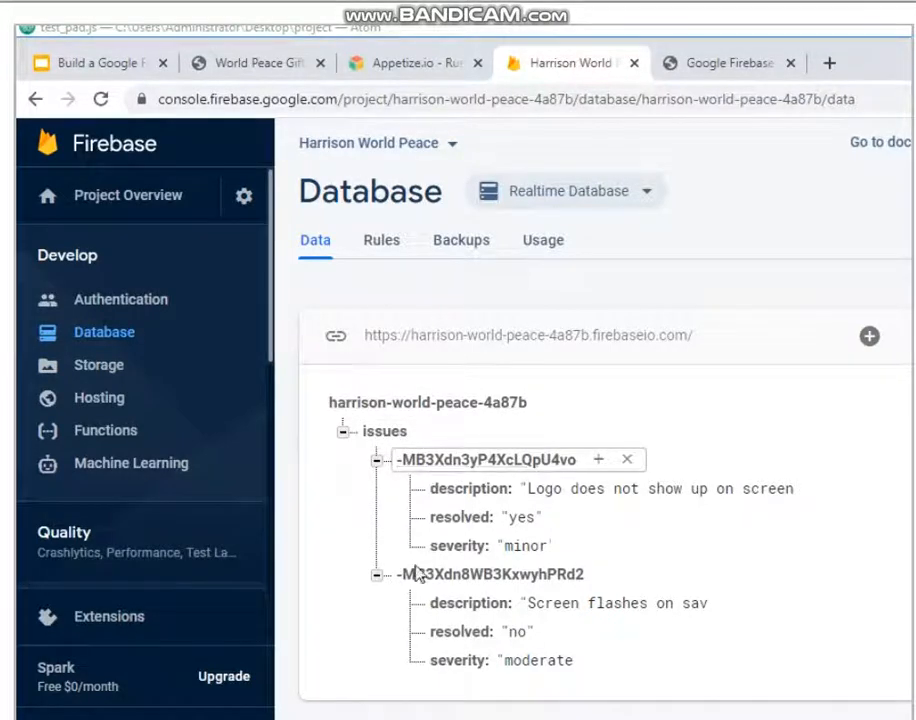
pyautogui.click(522, 544)
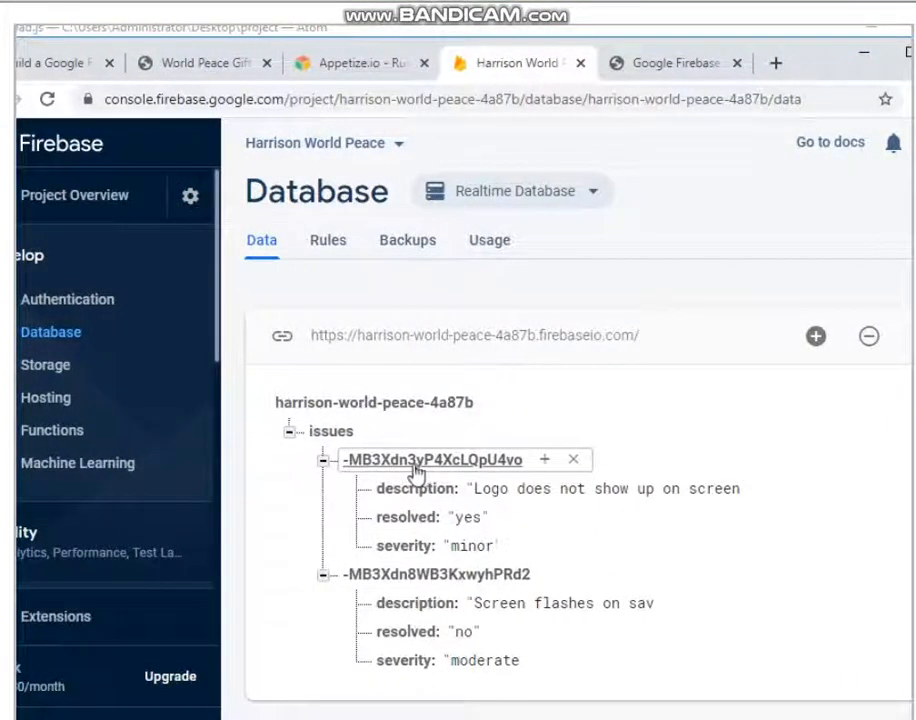
pyautogui.moveTo(464, 470)
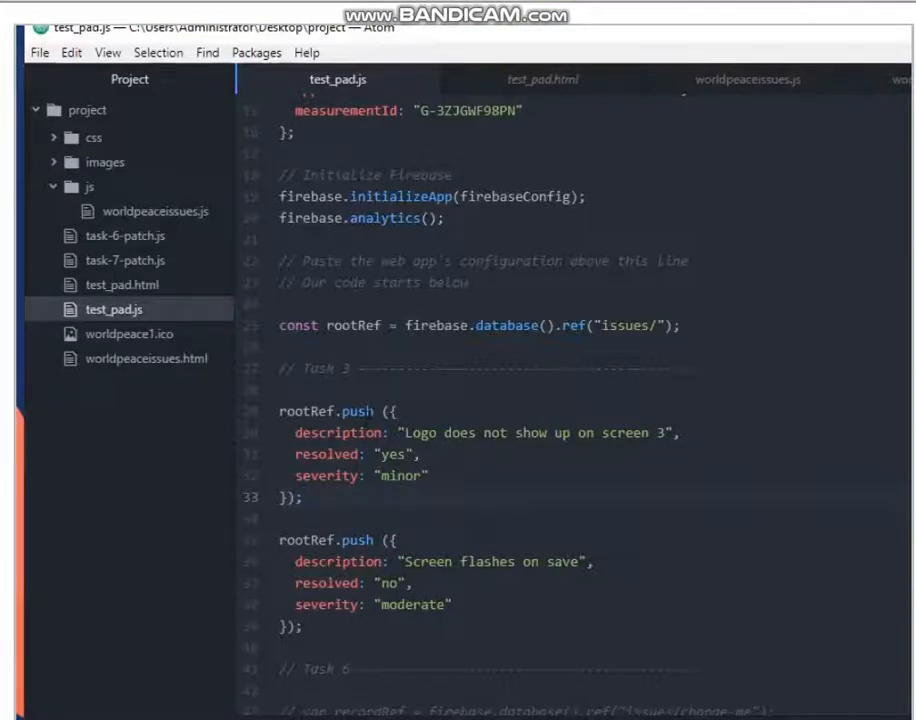
# - View test_pad.js in Atom at its two rootRef.push blocks
pyautogui.click(304, 496)
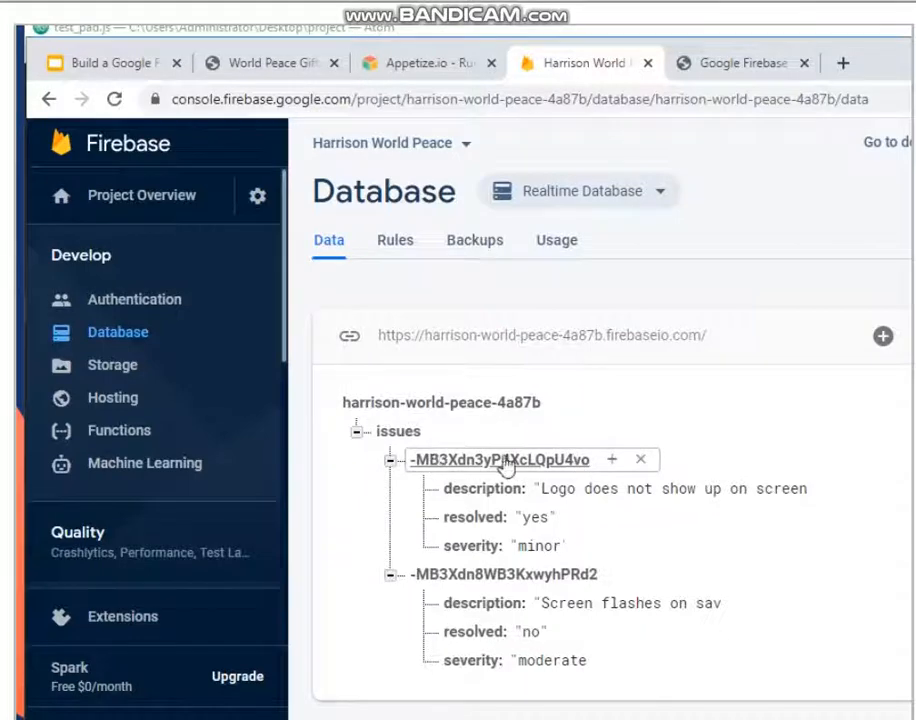
pyautogui.moveTo(590, 470)
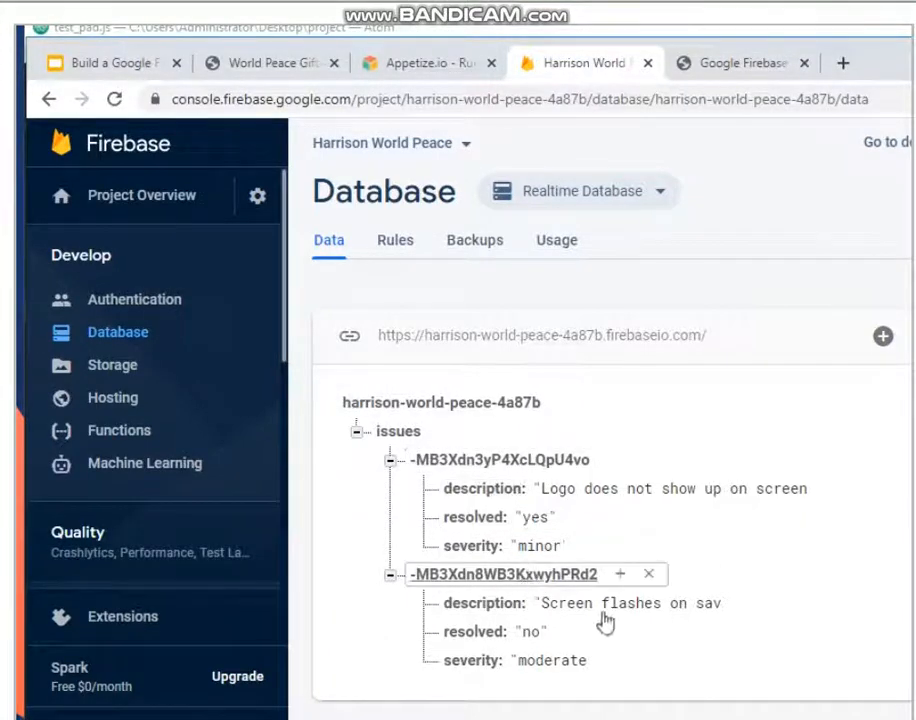
# - Review both issue records' description, resolved and severity fields in the Data tree
pyautogui.click(548, 660)
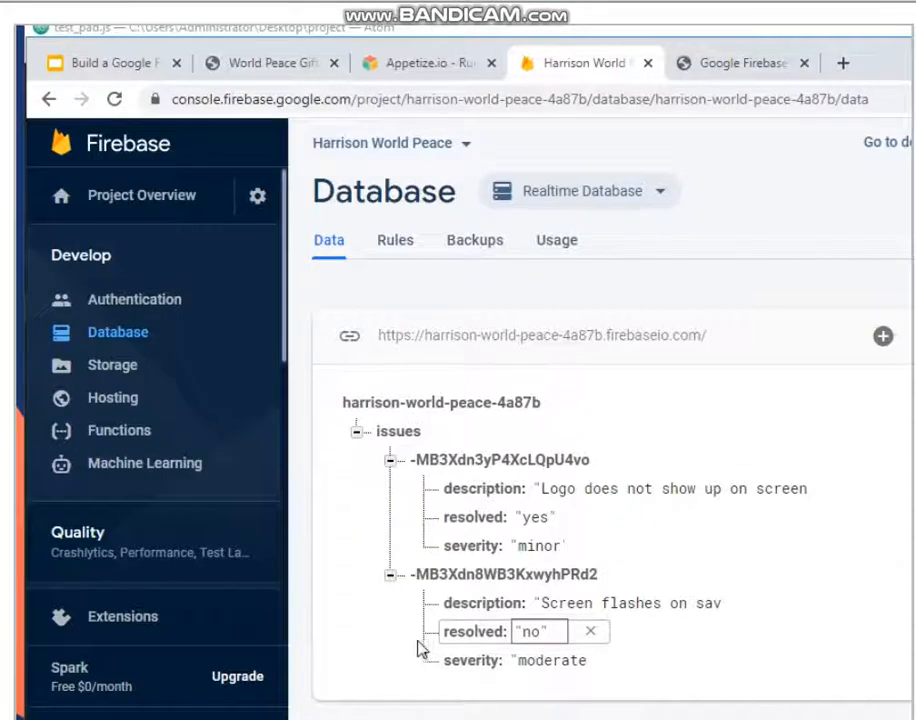
pyautogui.click(590, 632)
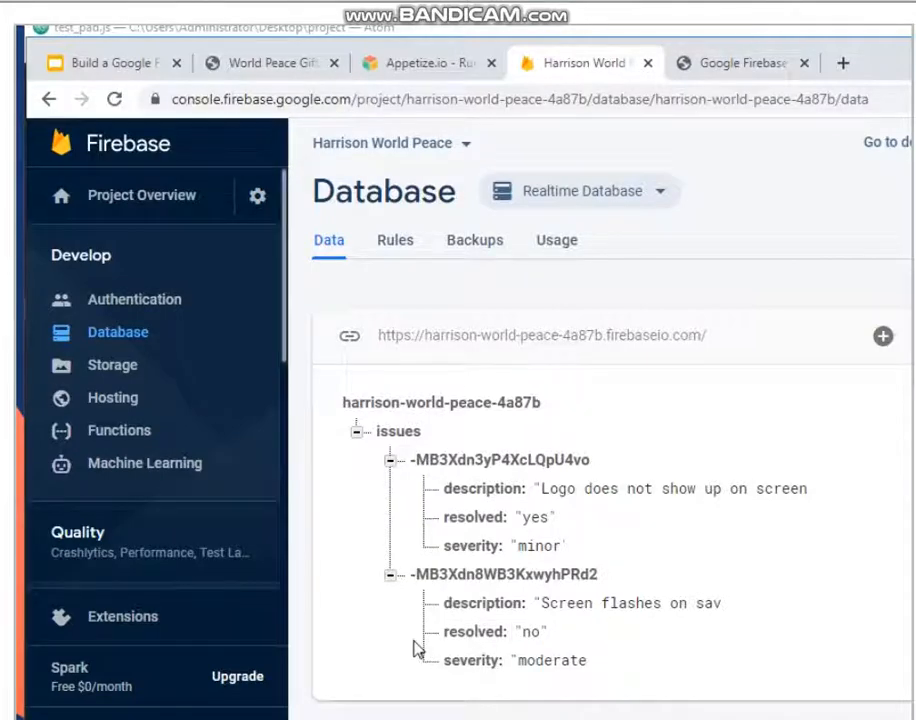